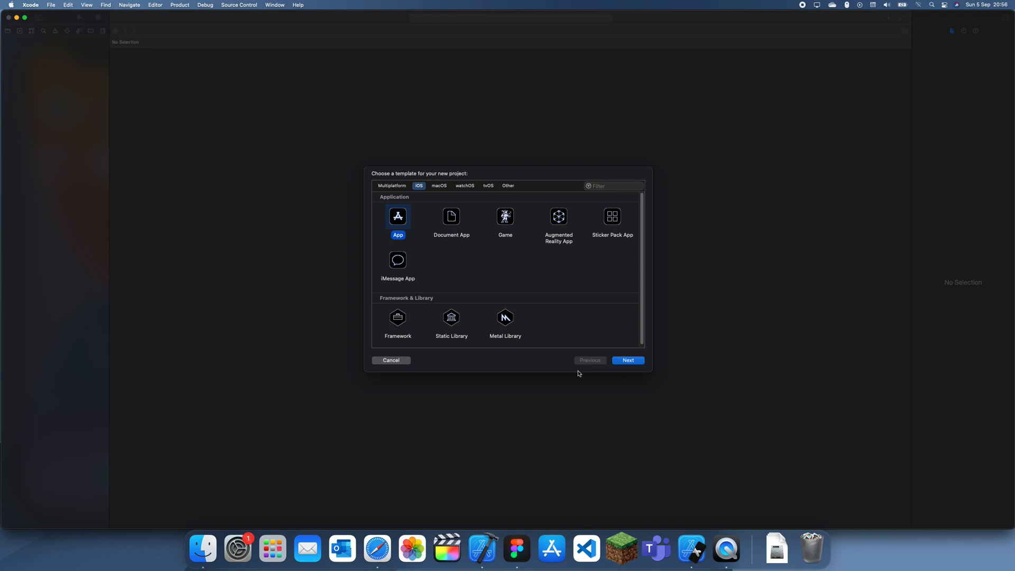
pyautogui.moveTo(429, 213)
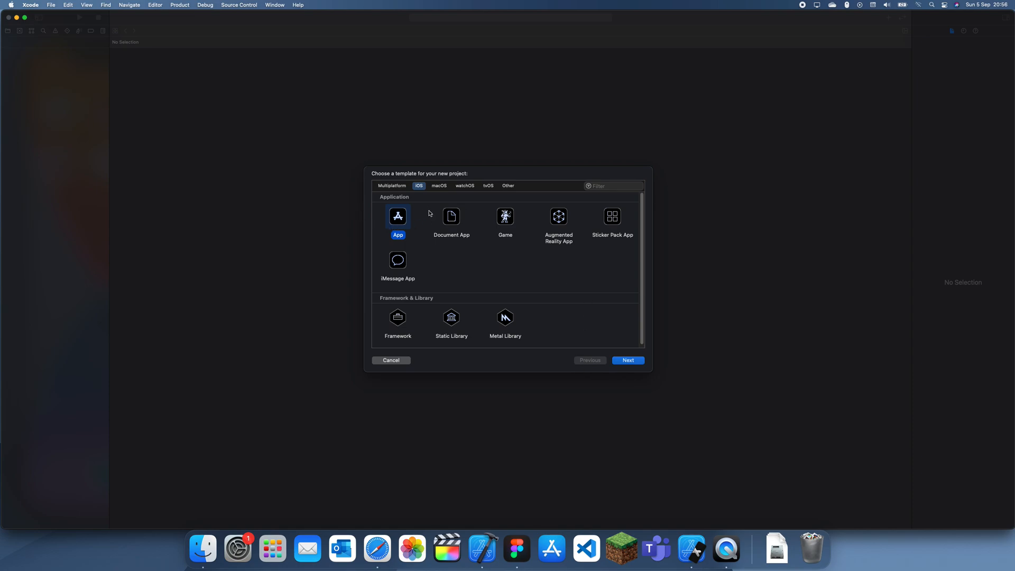
pyautogui.moveTo(399, 220)
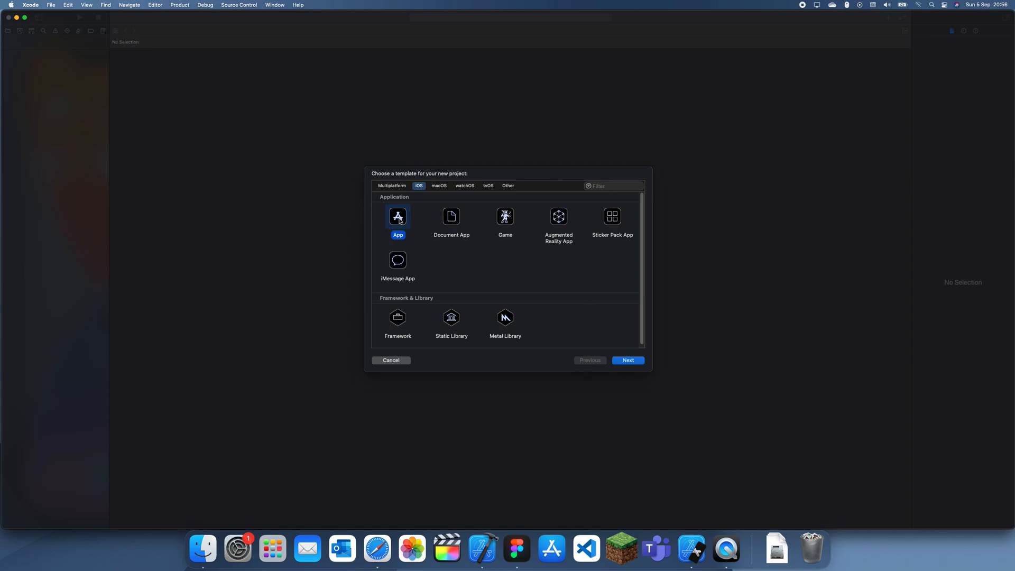
# - Continue with the iOS App template and name the product customButtons
pyautogui.click(627, 360)
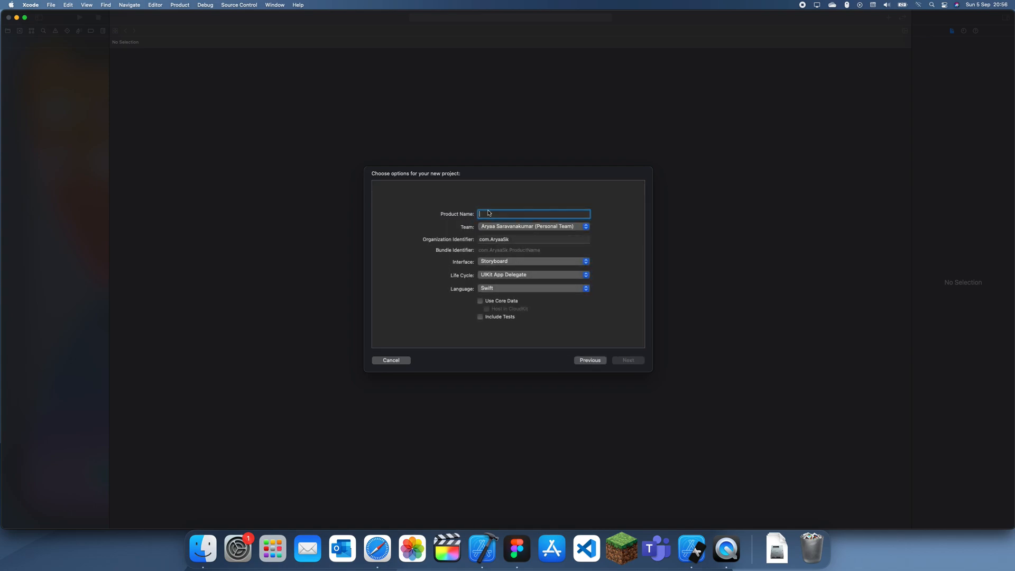
pyautogui.moveTo(510, 200)
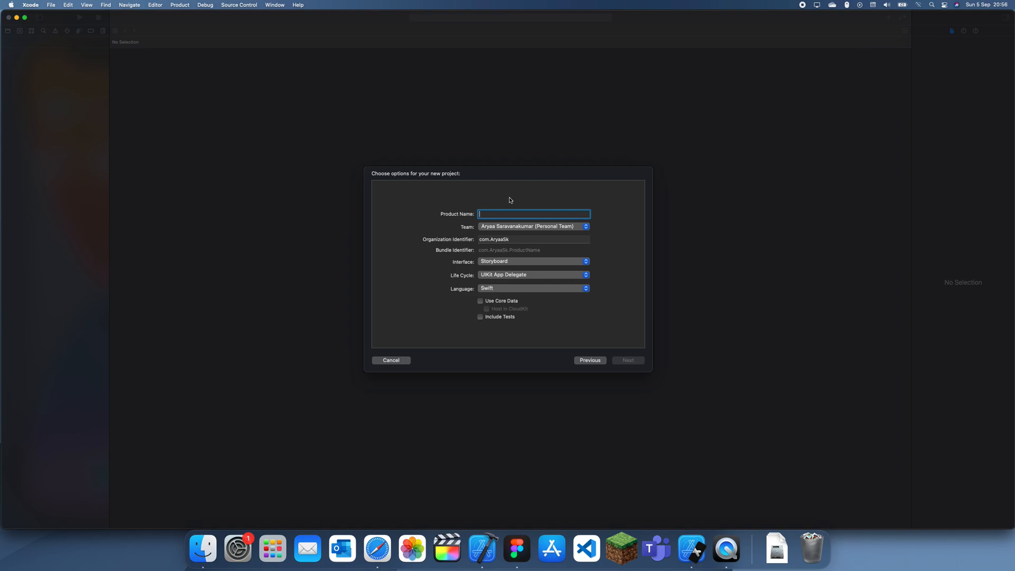
pyautogui.write('customButtons')
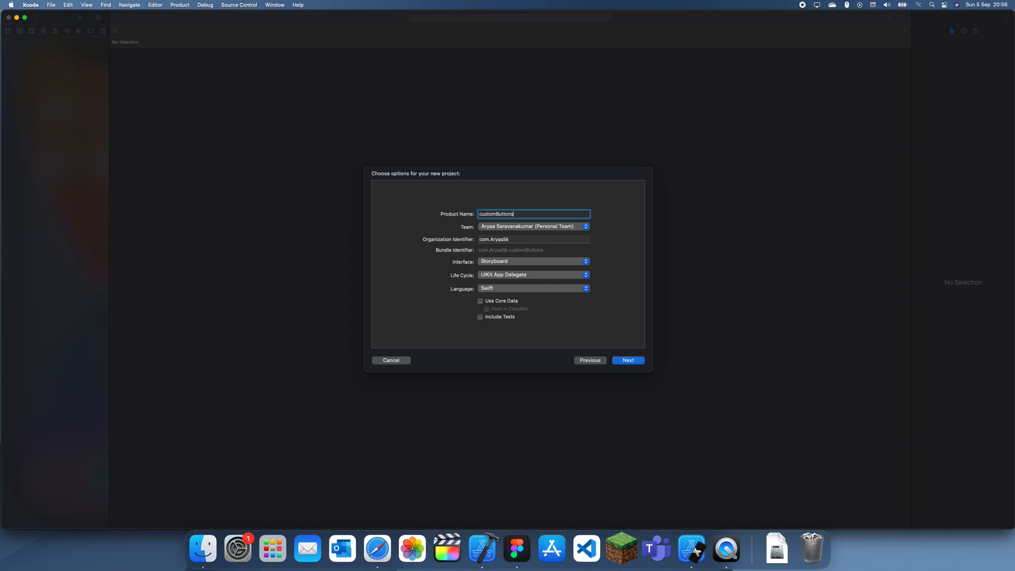
# - Create the customButtons project and view its default ViewController.swift code
pyautogui.click(627, 359)
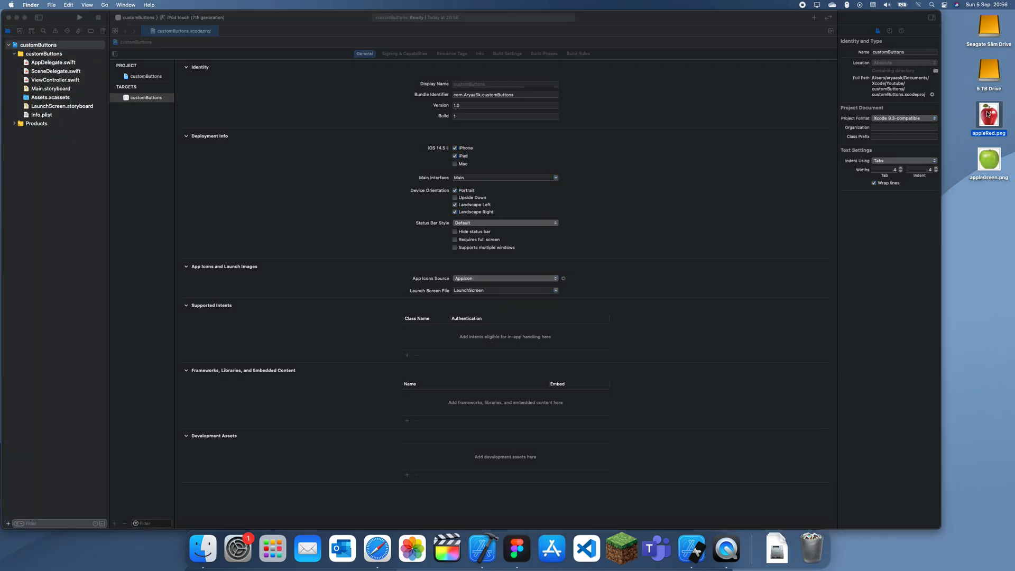
pyautogui.click(988, 160)
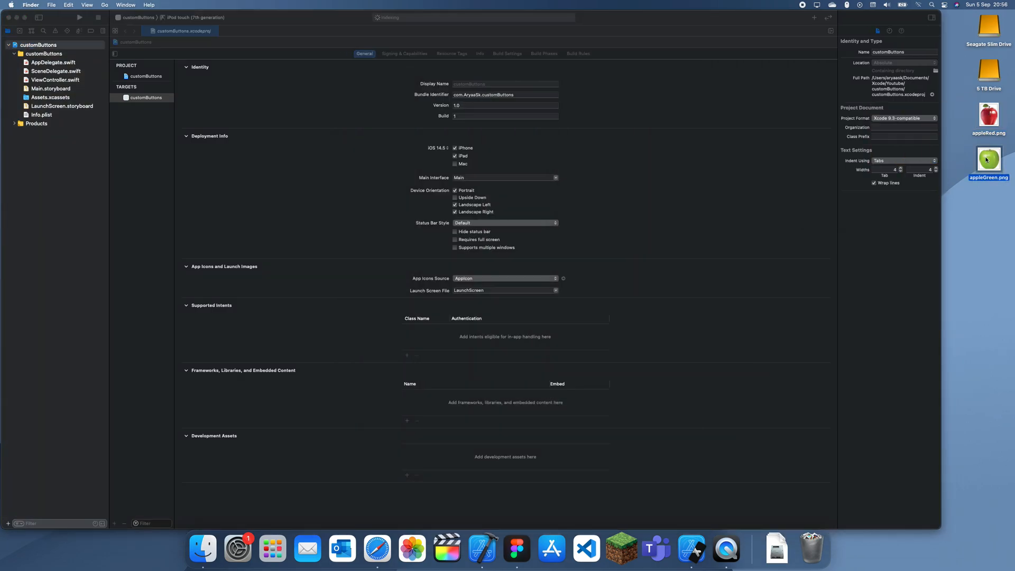
pyautogui.click(988, 118)
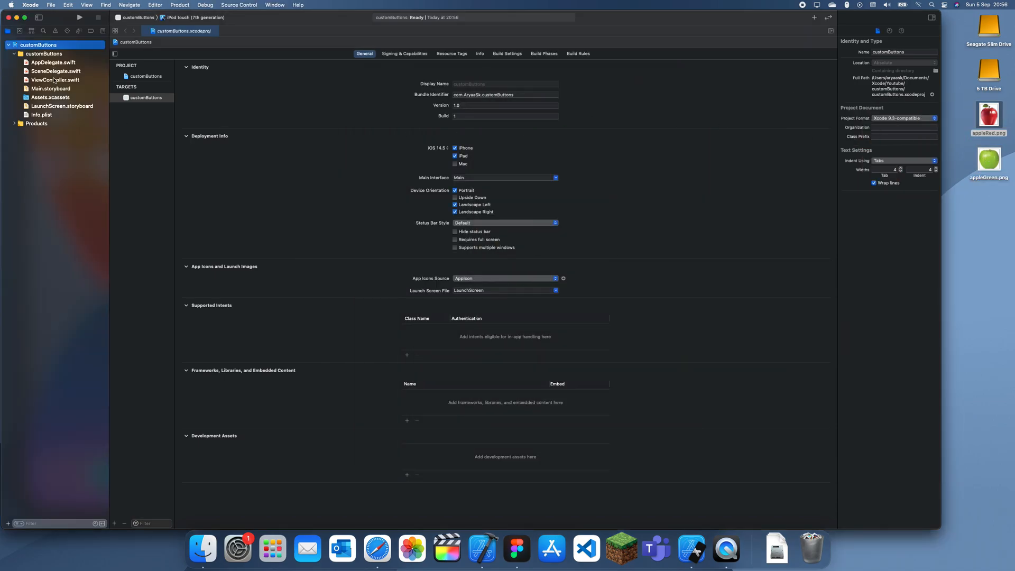
pyautogui.click(55, 79)
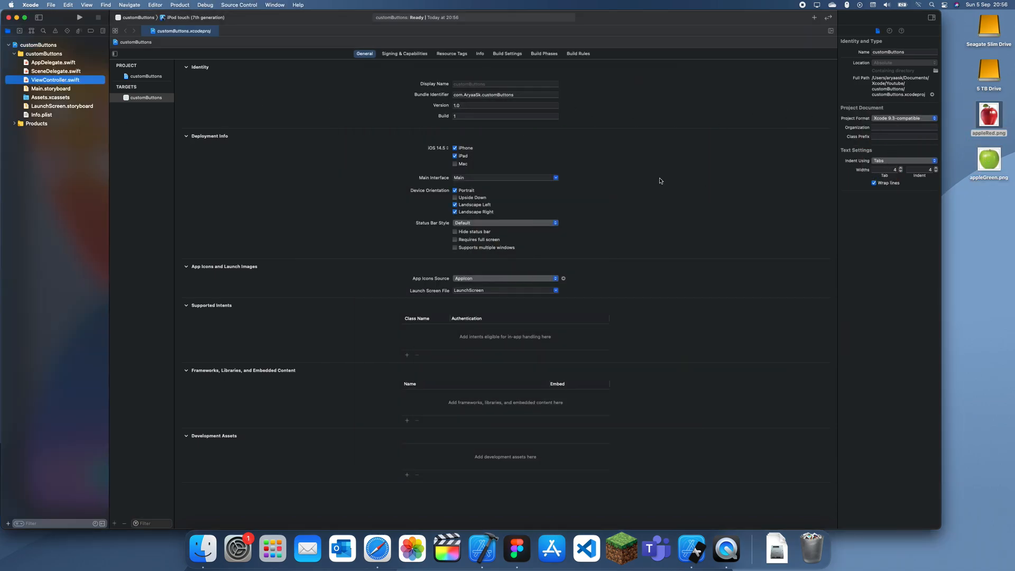
pyautogui.click(56, 79)
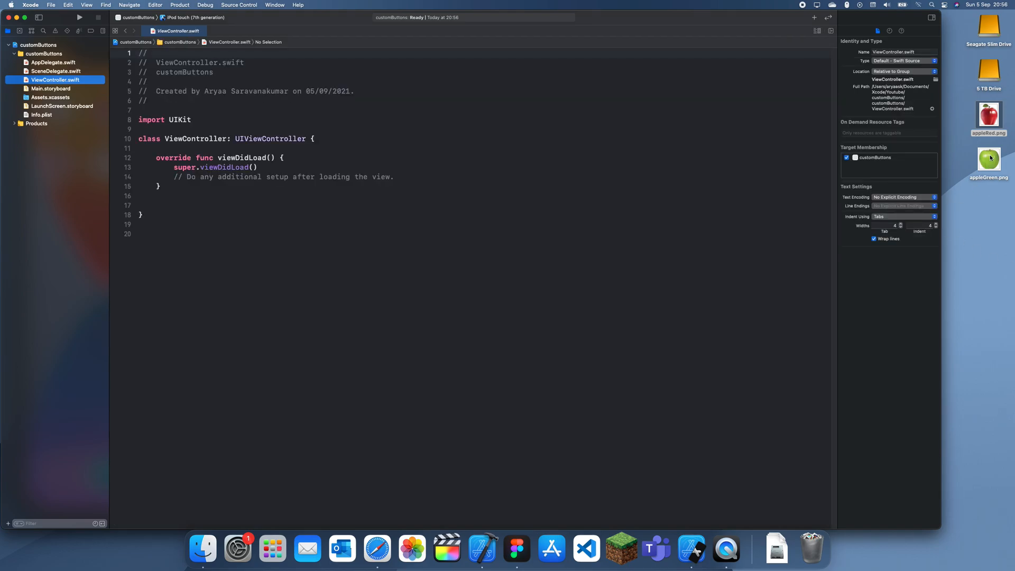
pyautogui.click(989, 159)
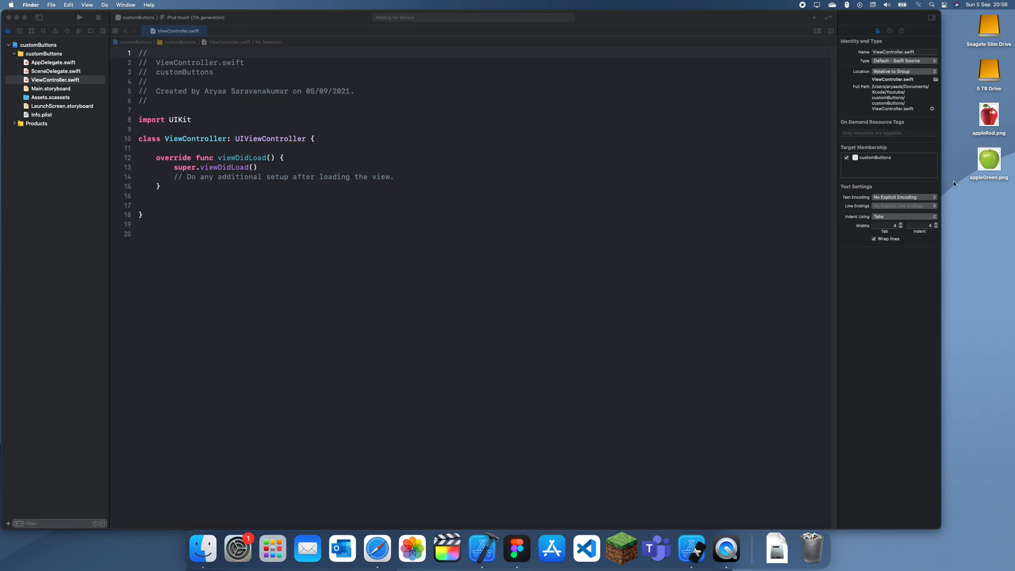
# - Add redApple and greenApple image sets in Assets.xcassets, then move to Main.storyboard
pyautogui.click(50, 97)
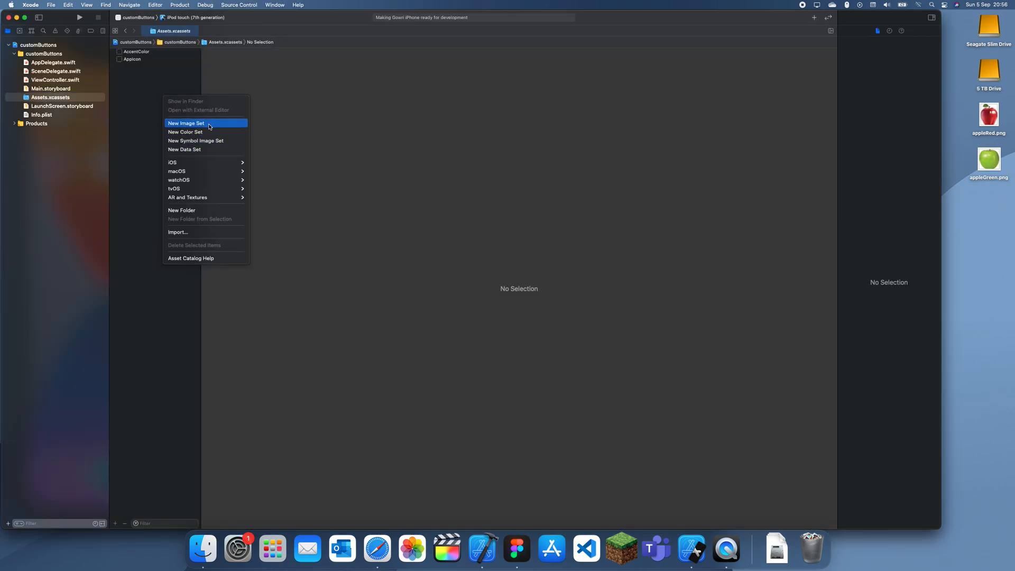
pyautogui.click(186, 123)
pyautogui.write('redApple')
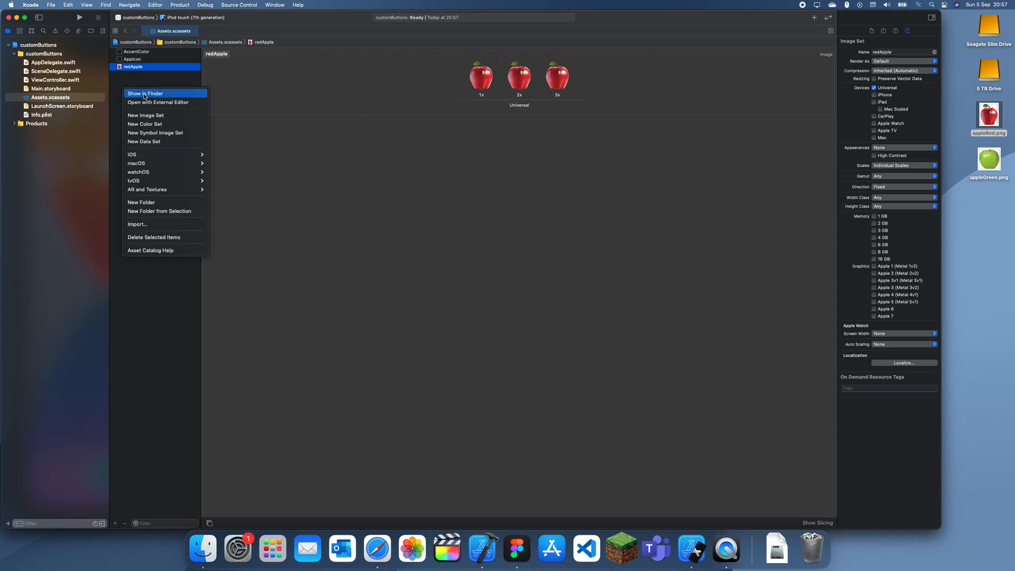
pyautogui.click(146, 115)
pyautogui.write('greenApple')
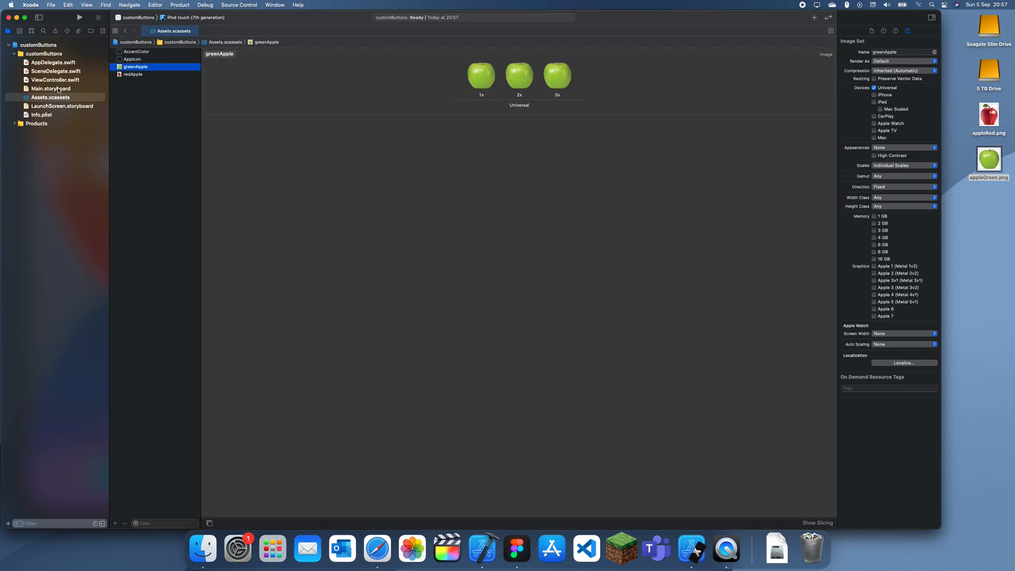
pyautogui.click(51, 89)
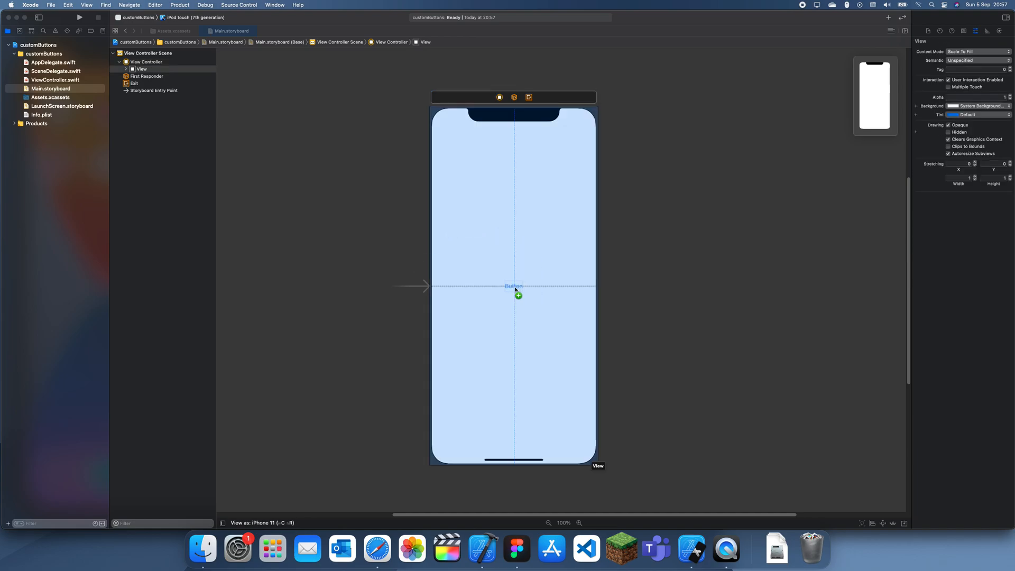
# - Drop a button mid-view and pin it with horizontal and vertical centre constraints
pyautogui.click(514, 287)
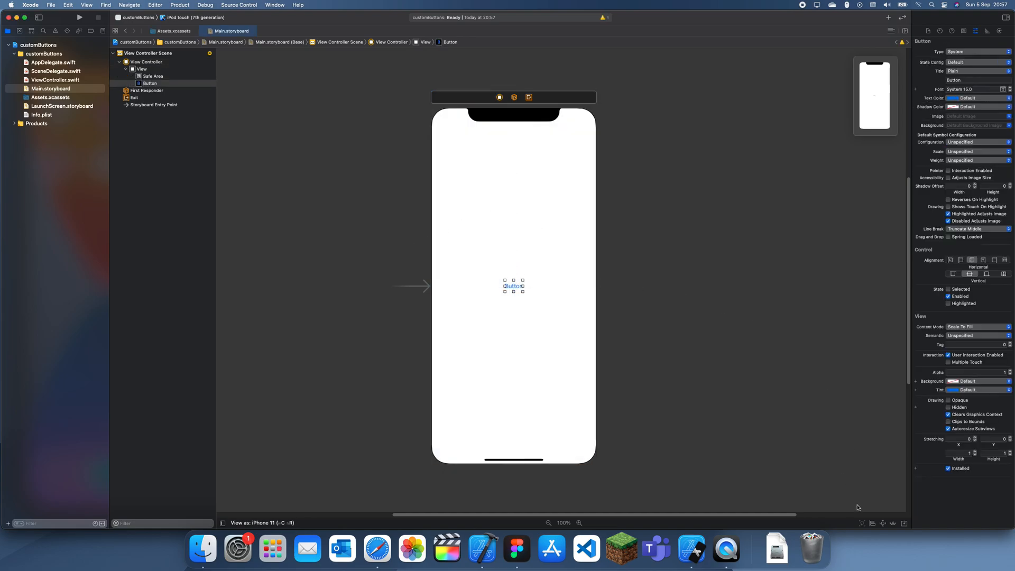
pyautogui.click(874, 523)
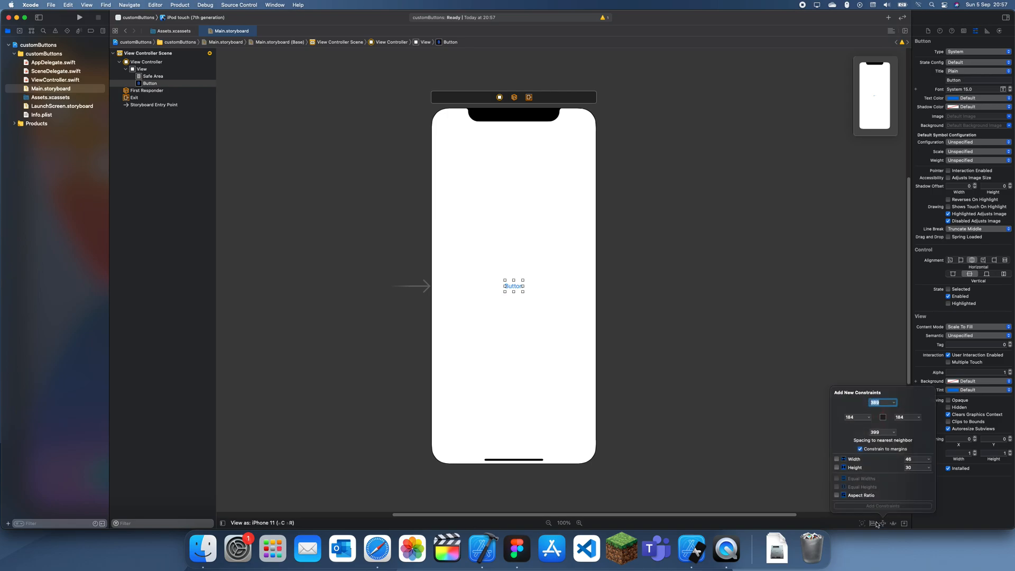
pyautogui.click(873, 524)
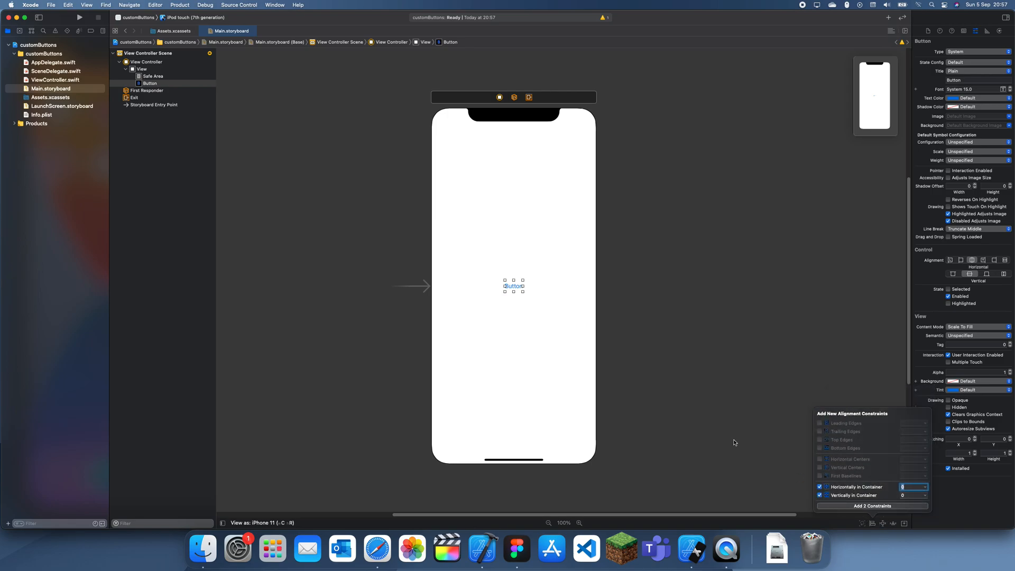
pyautogui.click(871, 505)
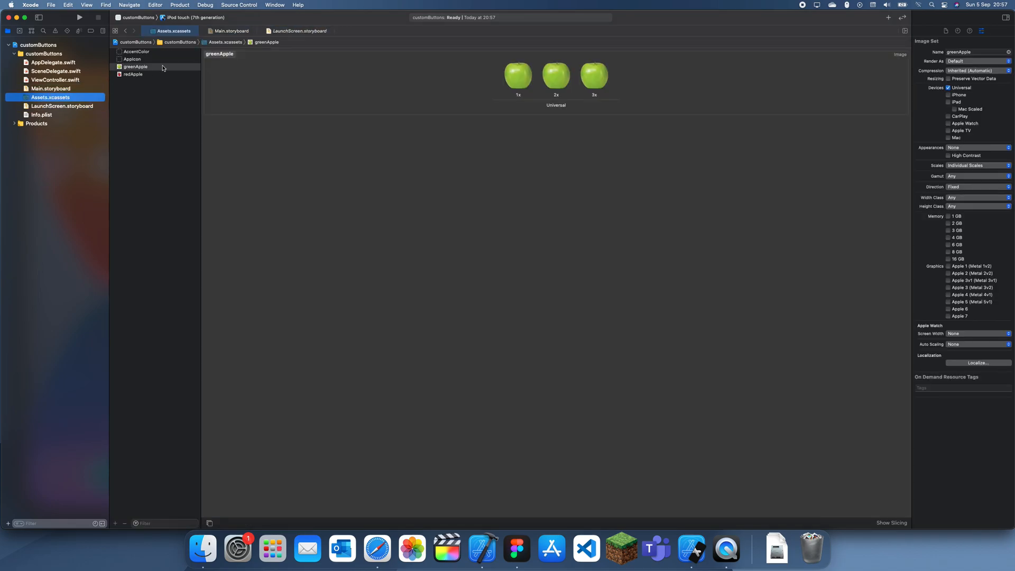
# - Review the redApple and greenApple image sets, then return to the storyboard
pyautogui.click(133, 74)
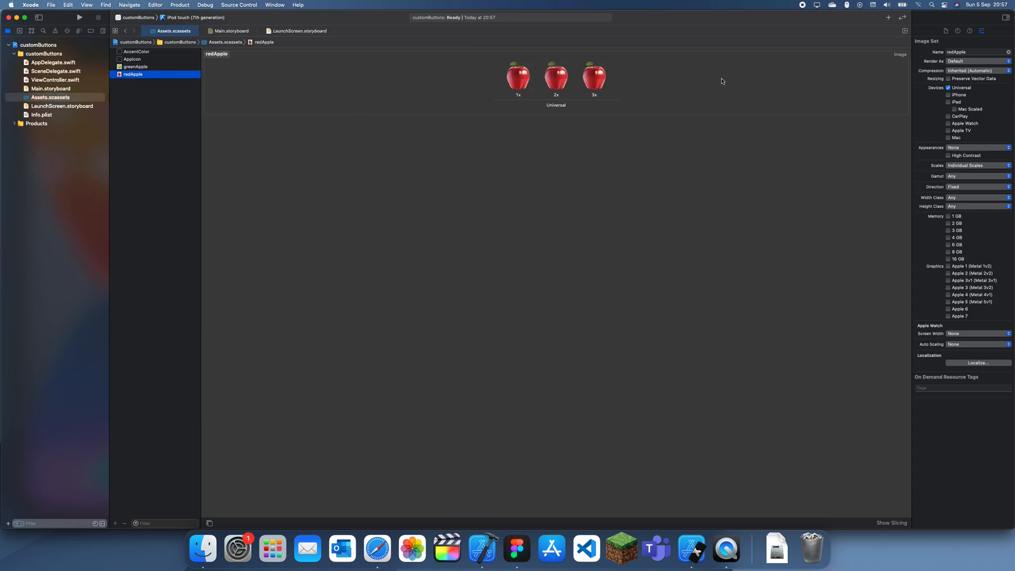
pyautogui.moveTo(172, 58)
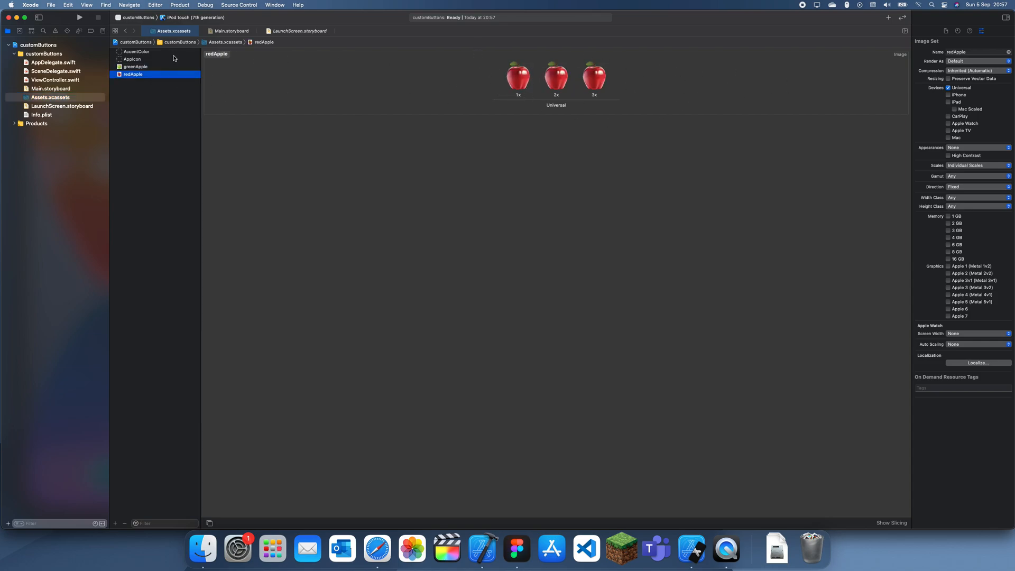
pyautogui.click(135, 66)
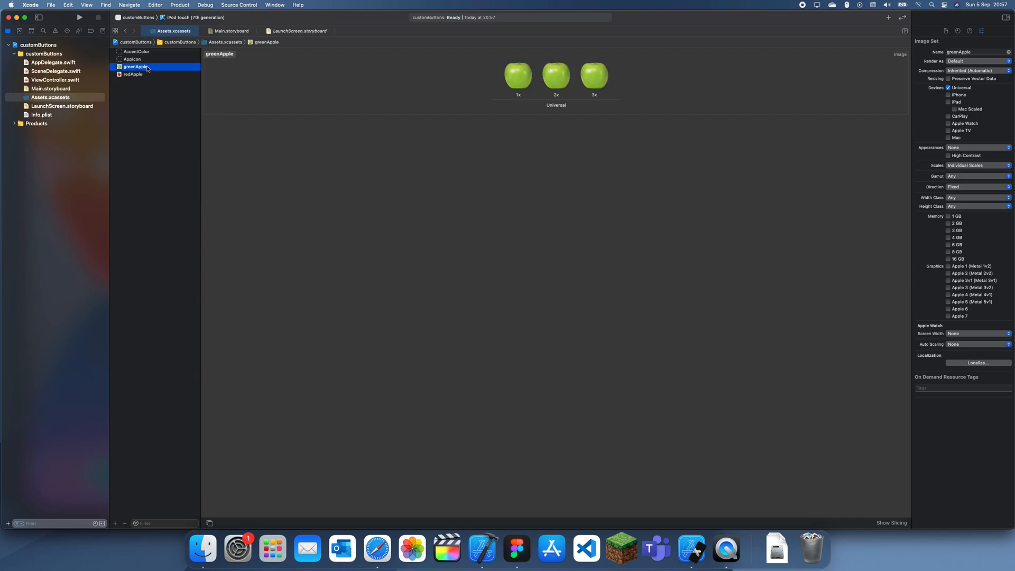
pyautogui.click(132, 74)
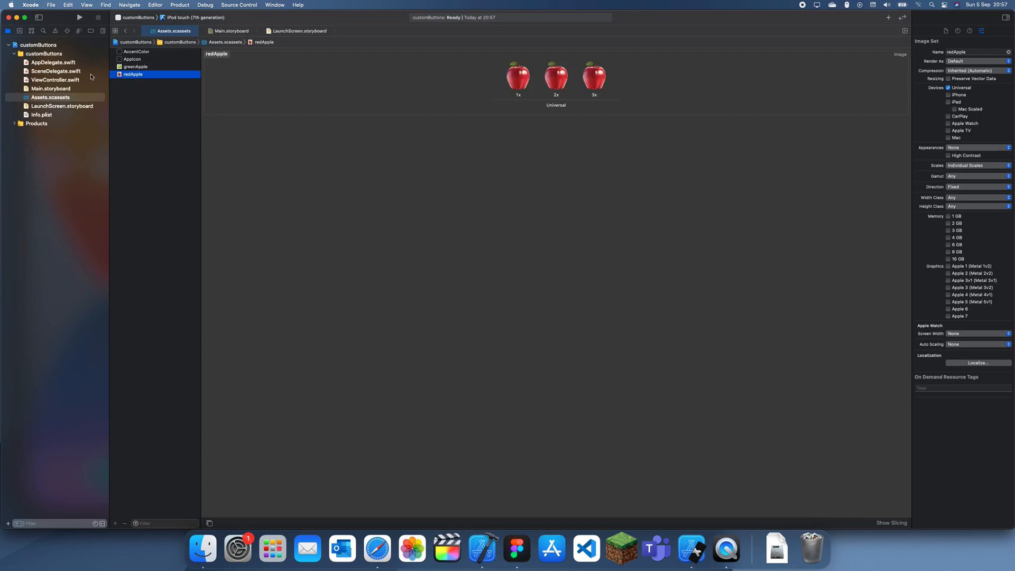
pyautogui.click(51, 89)
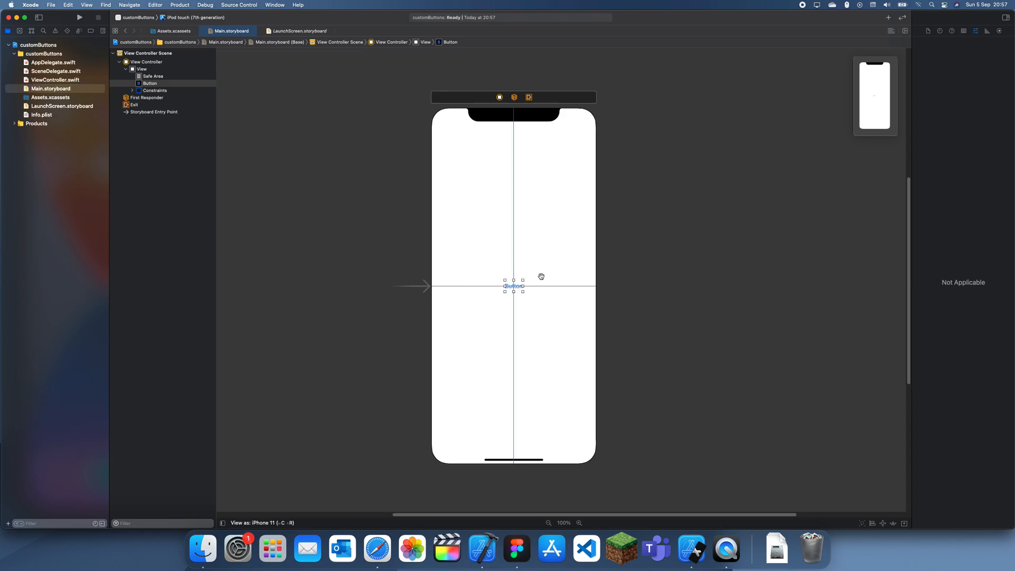
# - Set the button's image attribute to redApple
pyautogui.click(973, 31)
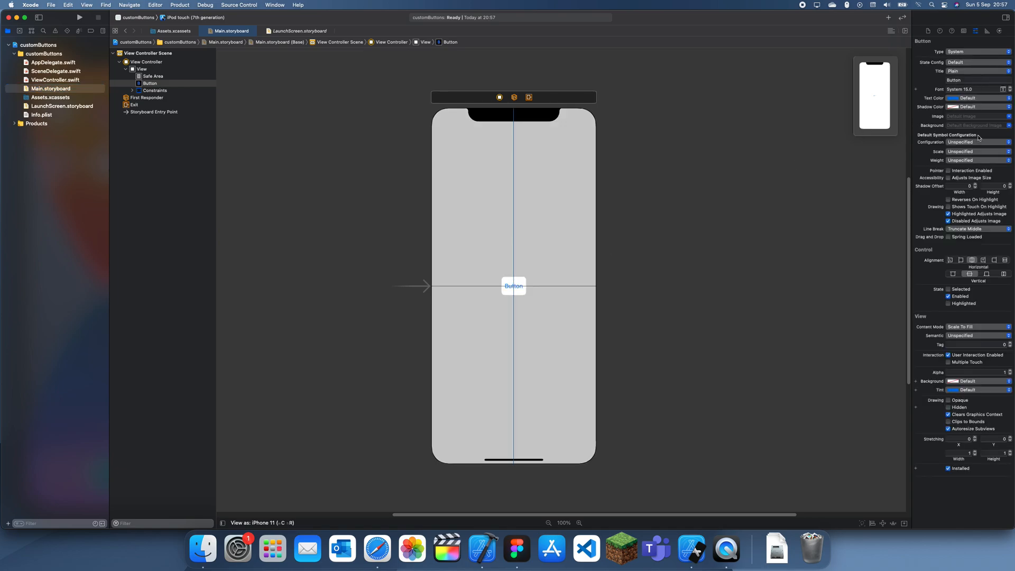
pyautogui.click(974, 117)
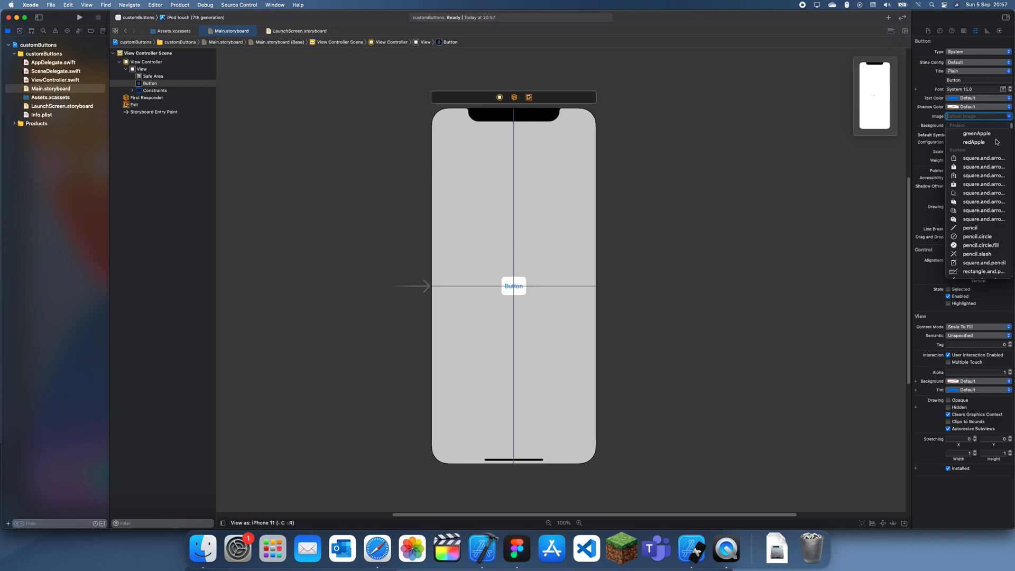
pyautogui.moveTo(959, 67)
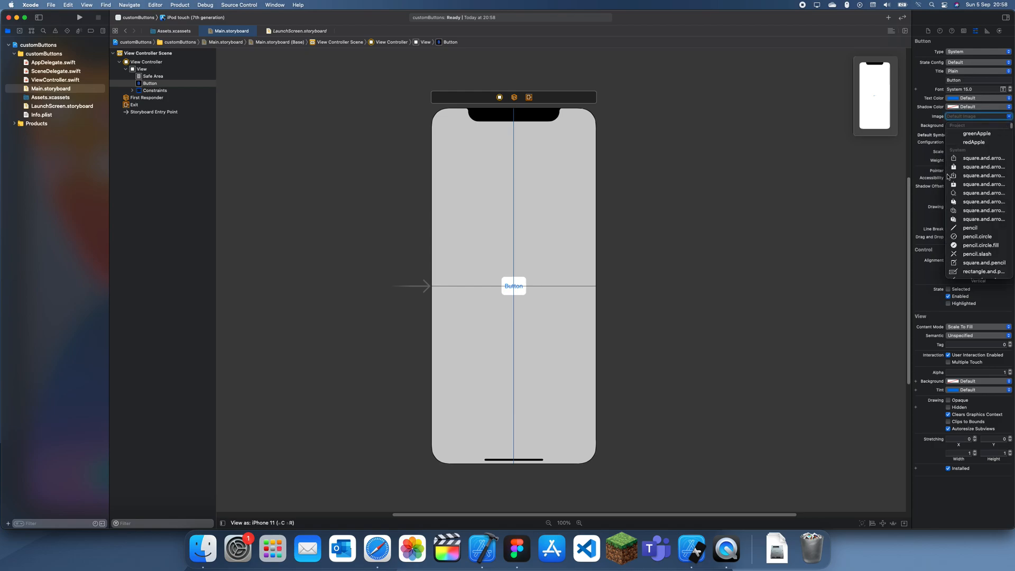
pyautogui.click(974, 142)
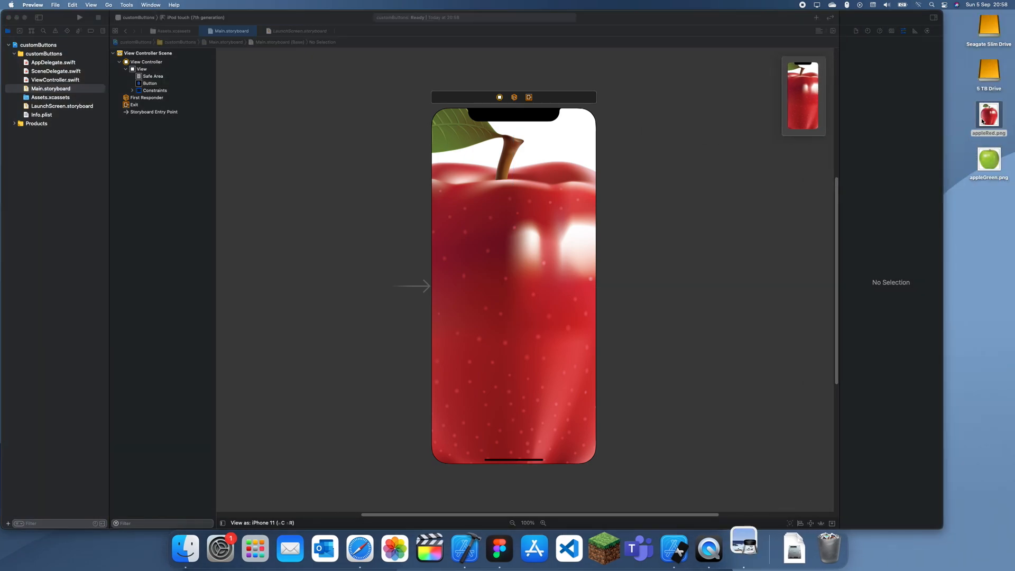
# - Resize appleRed.png and appleGreen.png to 100 px wide in Preview
pyautogui.doubleClick(989, 115)
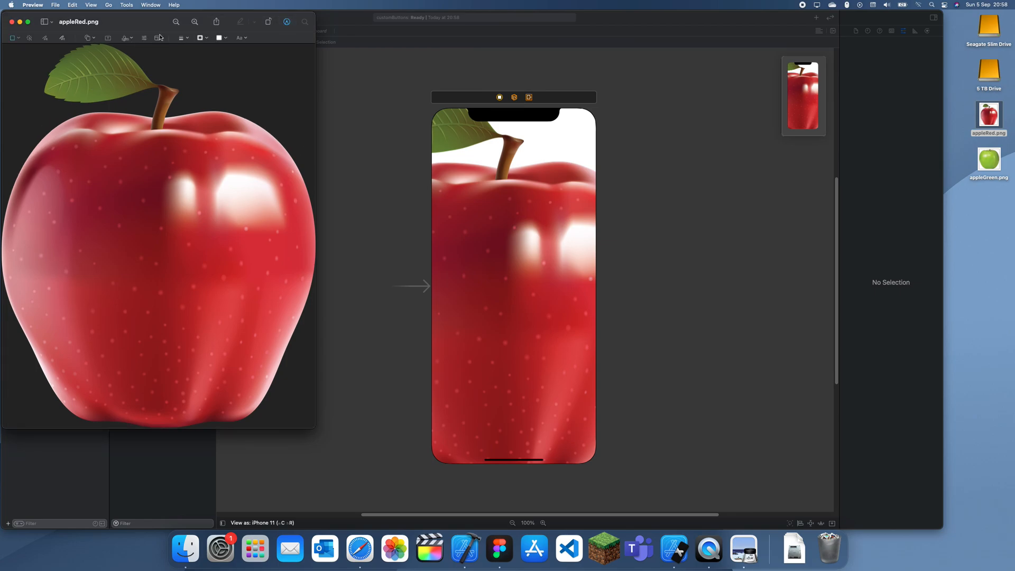
pyautogui.click(126, 4)
pyautogui.write('100')
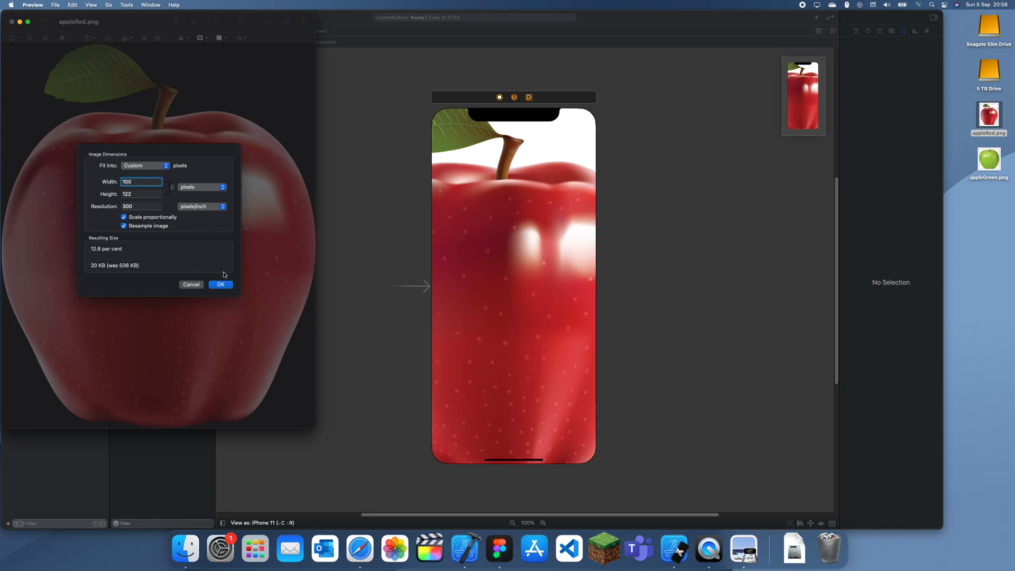
pyautogui.click(220, 285)
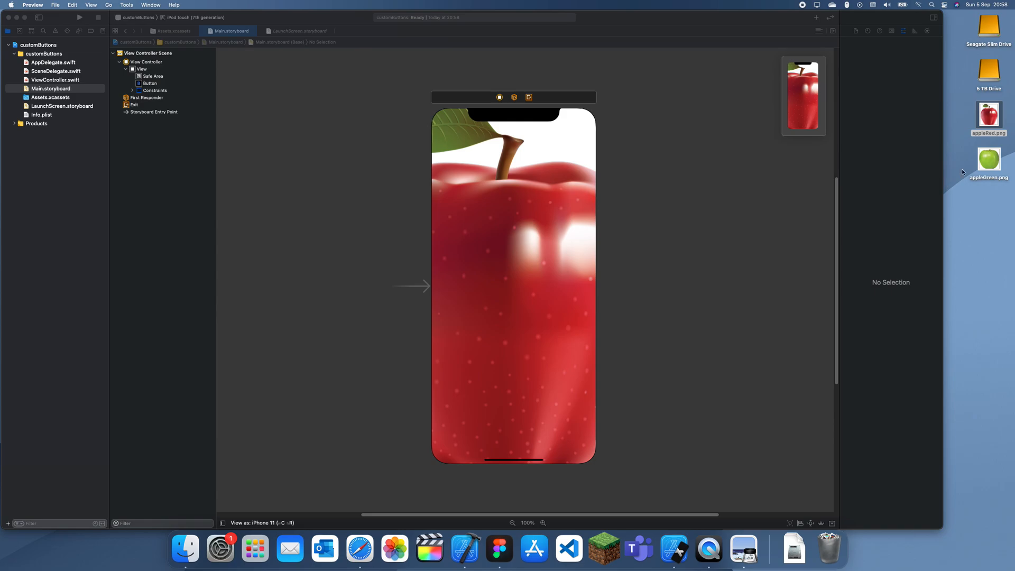
pyautogui.doubleClick(989, 160)
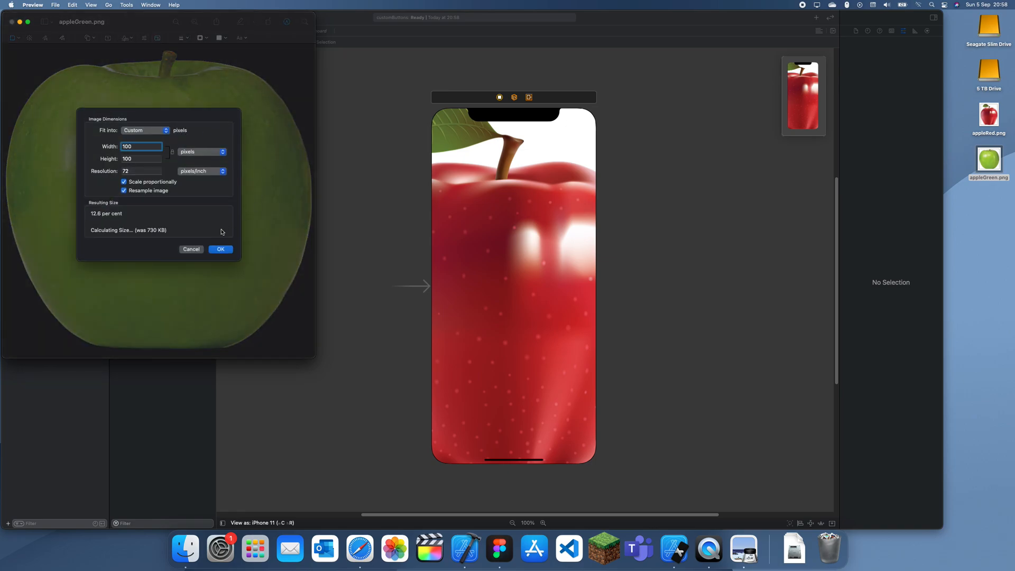
pyautogui.click(220, 250)
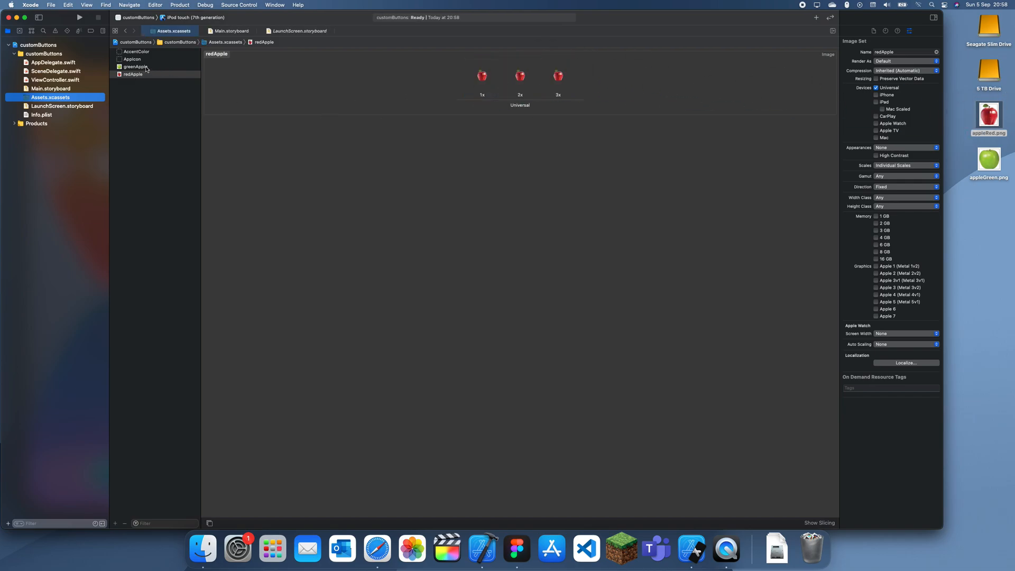
# - Check the greenApple image set now holds the smaller apple and return to the storyboard
pyautogui.click(136, 67)
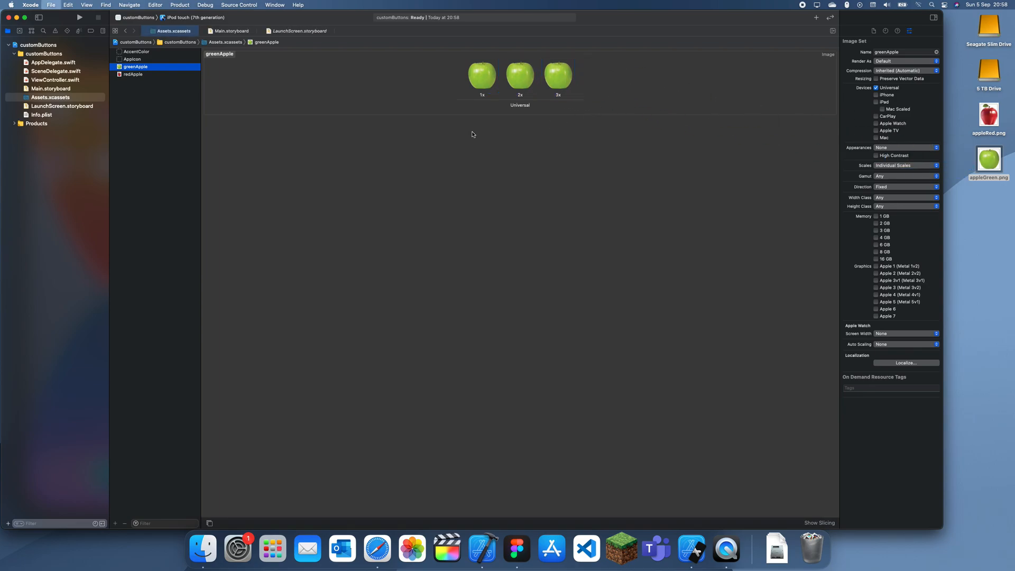
pyautogui.click(50, 89)
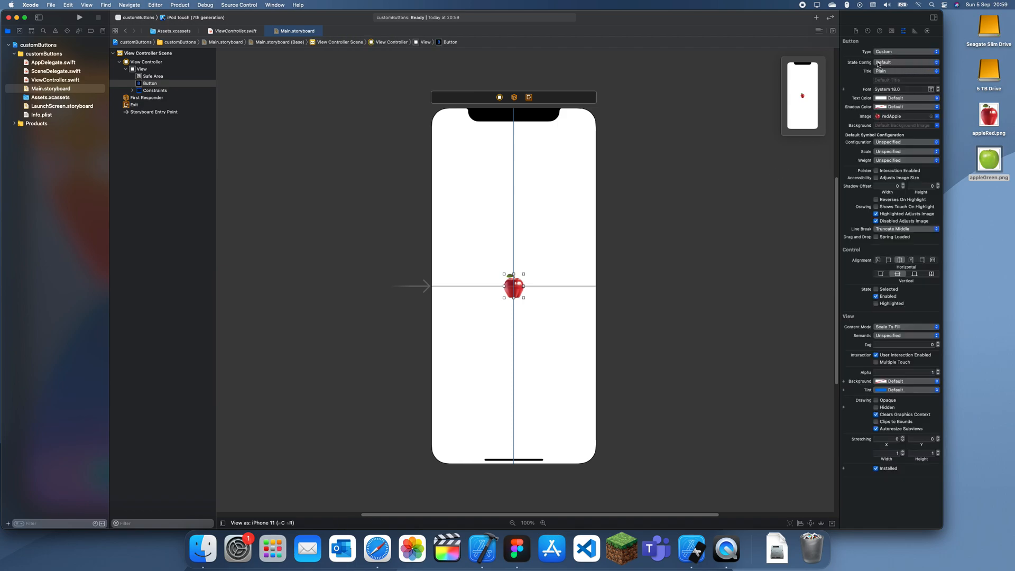
# - Switch State Config to Highlighted so the button can use greenApple when pressed
pyautogui.click(905, 62)
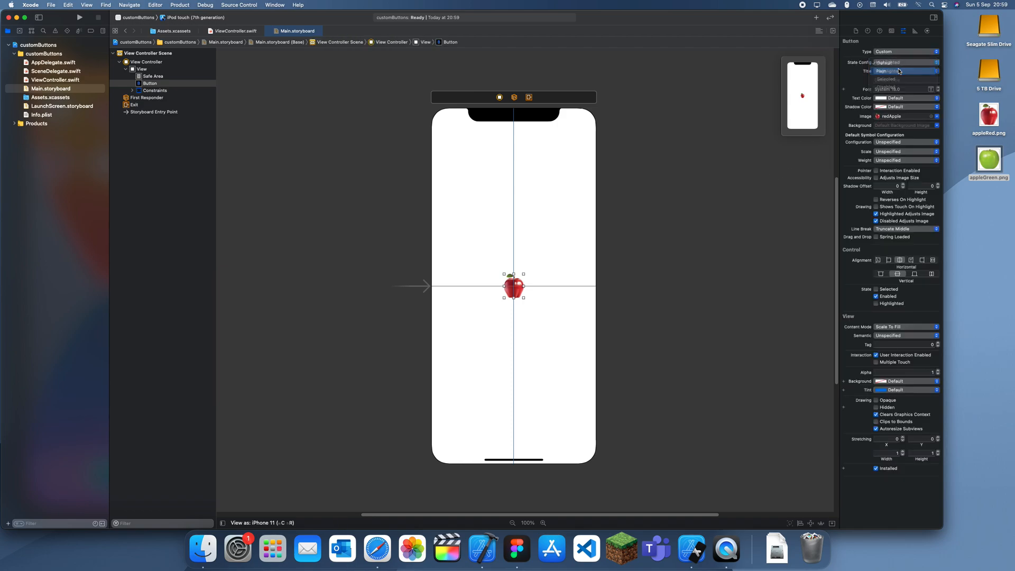
pyautogui.click(896, 70)
pyautogui.write('green')
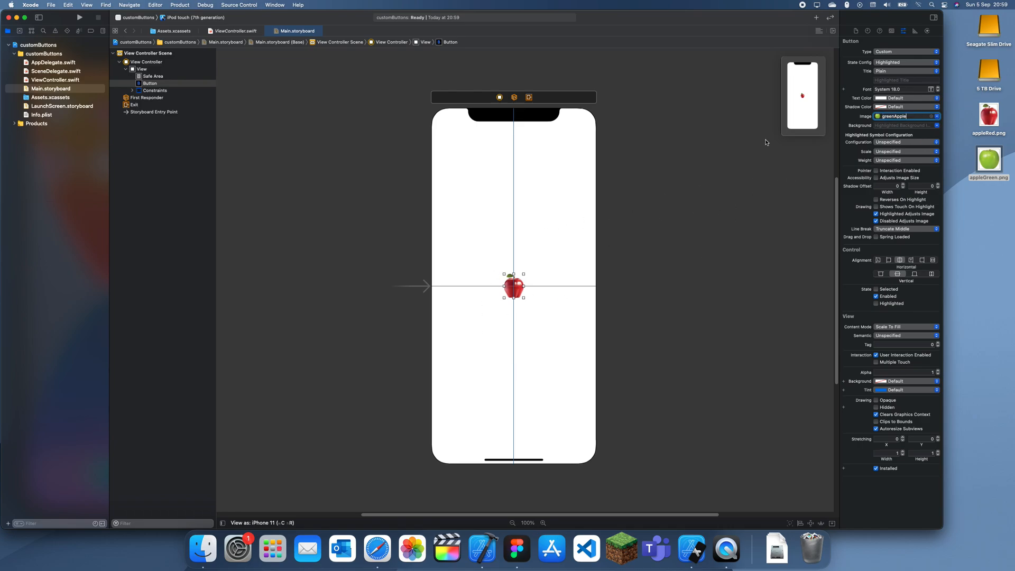
# - Choose the iPhone 12 mini simulator as run destination and launch the app
pyautogui.click(195, 18)
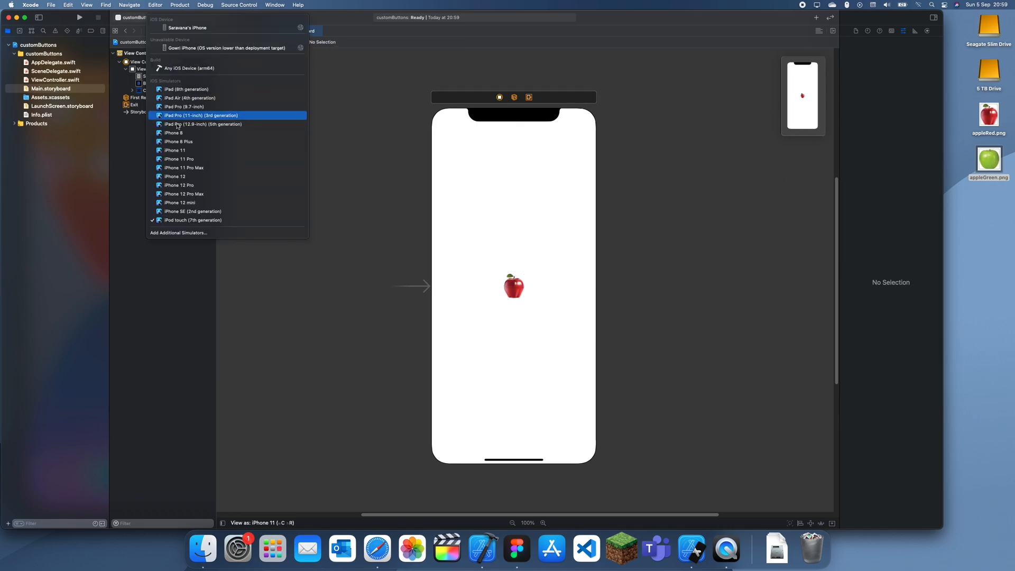
pyautogui.click(175, 204)
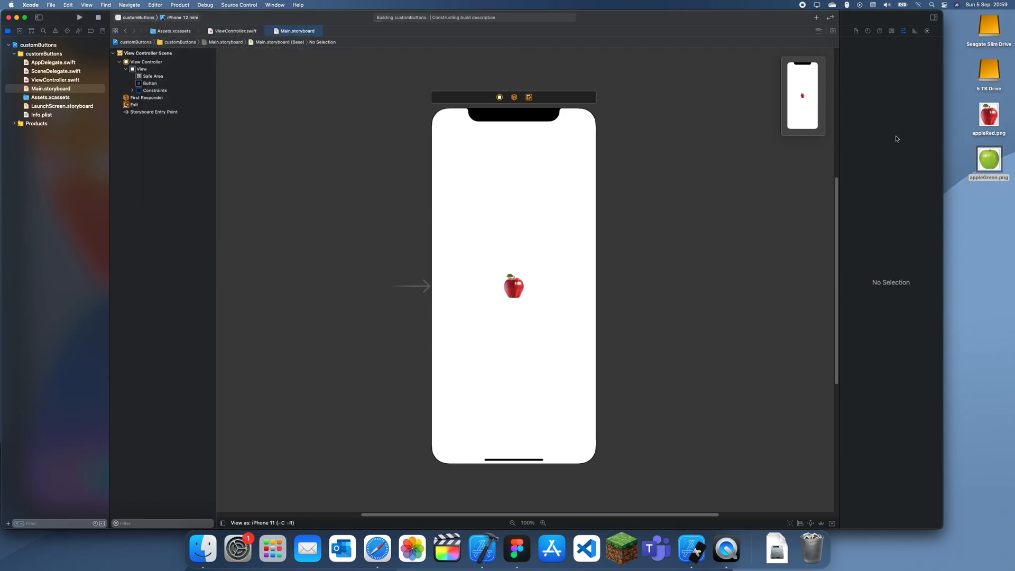
pyautogui.moveTo(365, 161)
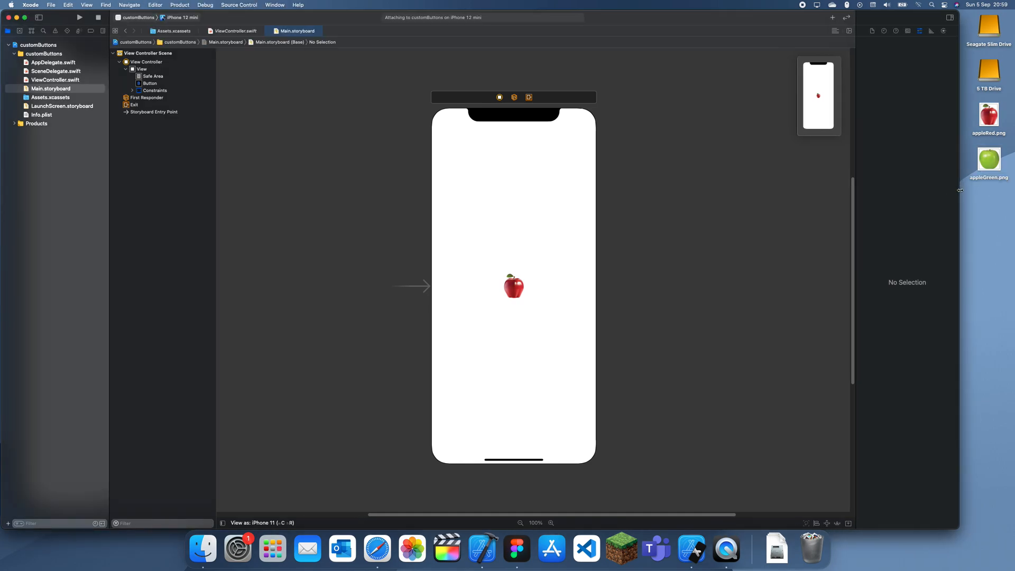
# - In the Simulator, press the apple button to confirm it turns green
pyautogui.click(79, 18)
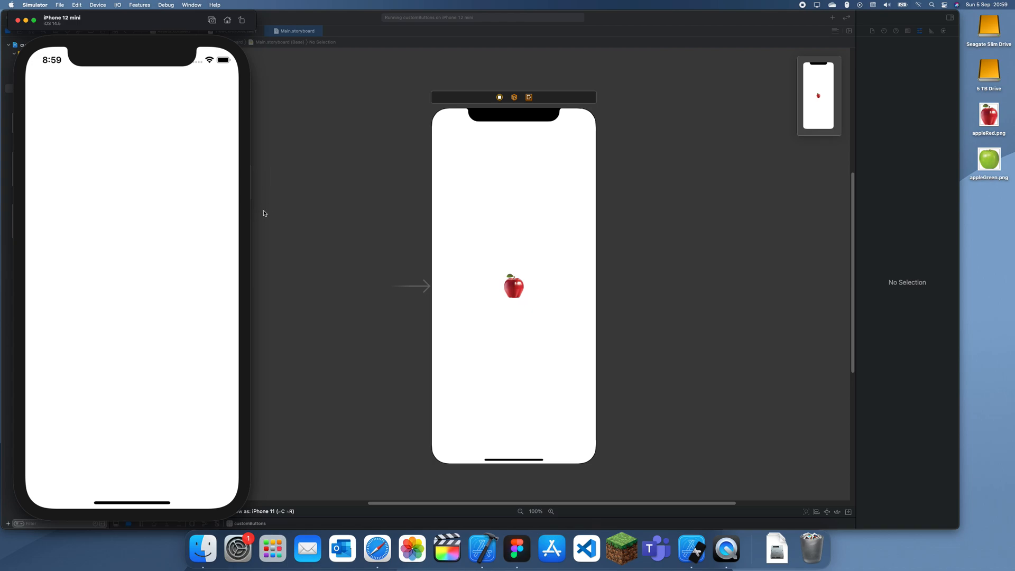
pyautogui.moveTo(266, 223)
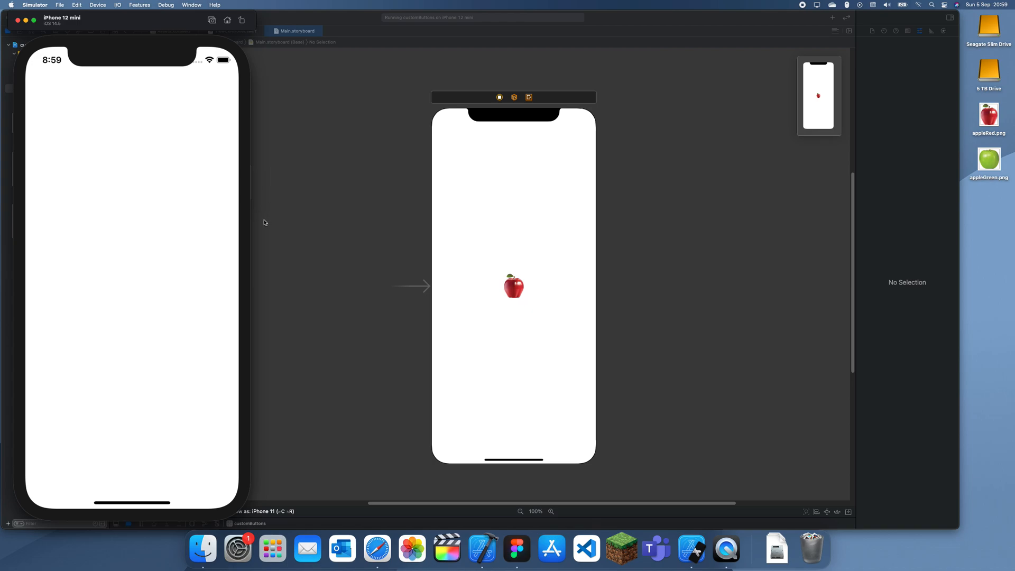
pyautogui.moveTo(262, 230)
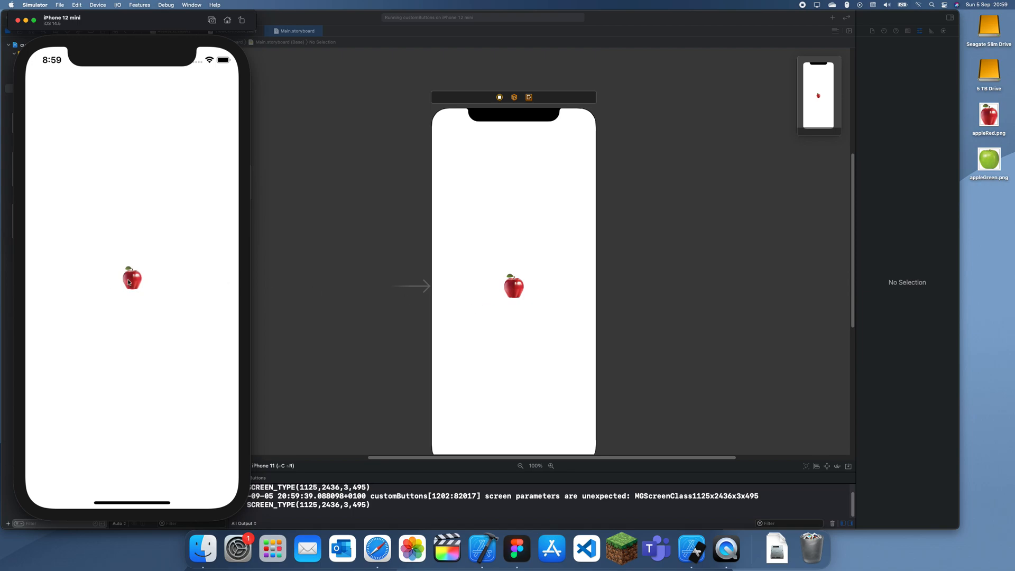
pyautogui.moveTo(132, 288)
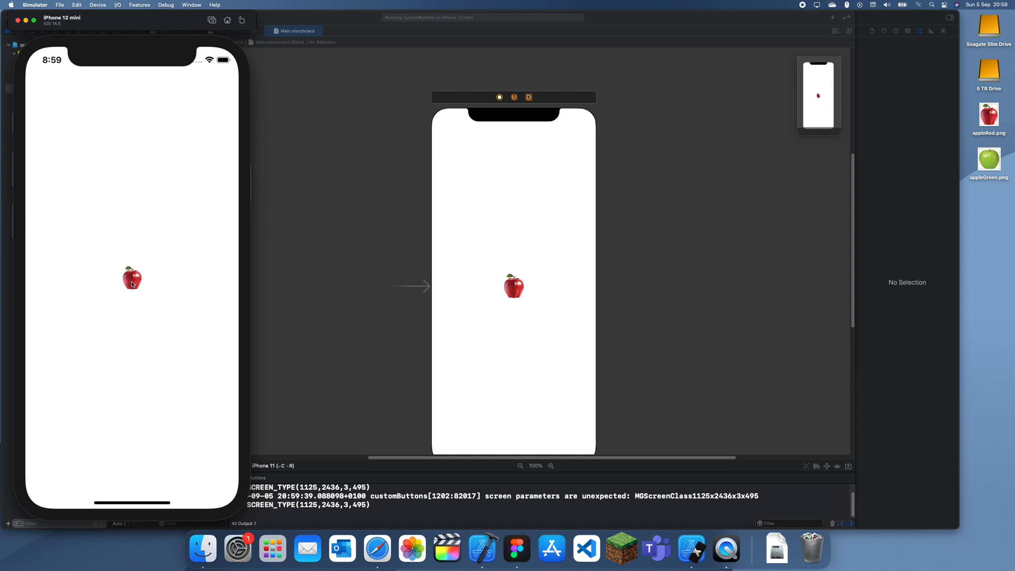
pyautogui.click(132, 278)
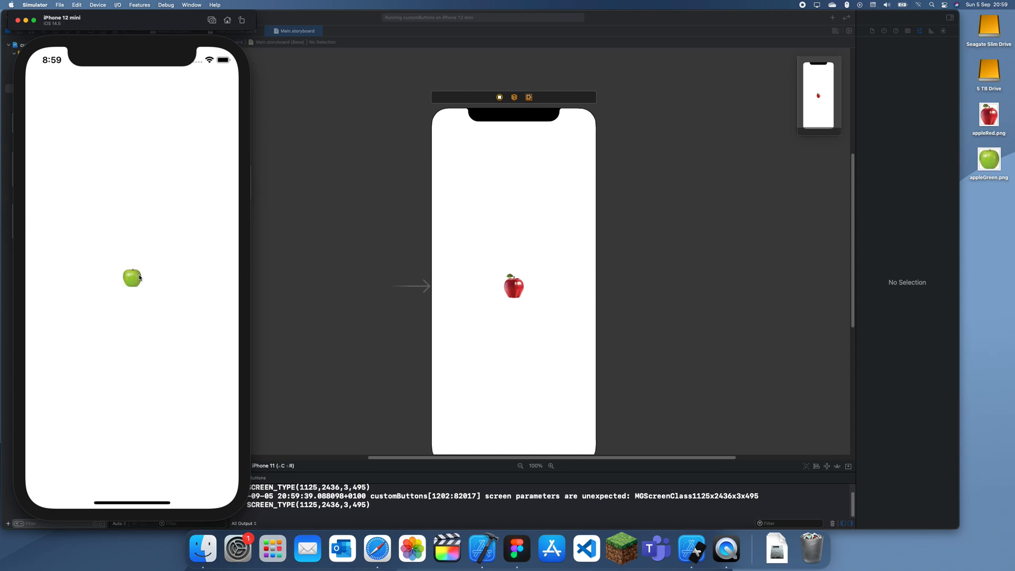
pyautogui.moveTo(137, 285)
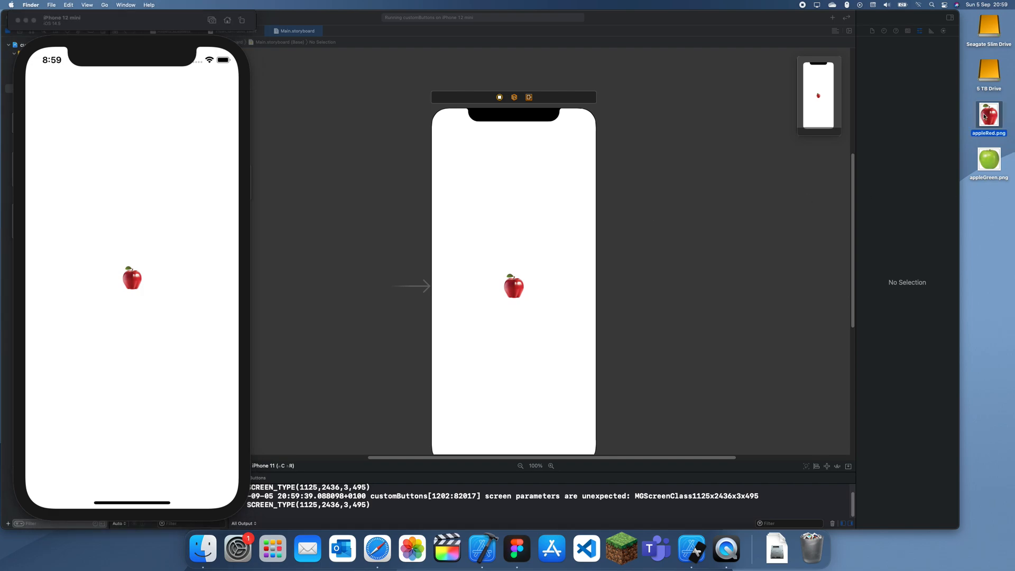
# - Reopen the red apple image in Preview and check its size with the Adjust Size tool
pyautogui.doubleClick(989, 119)
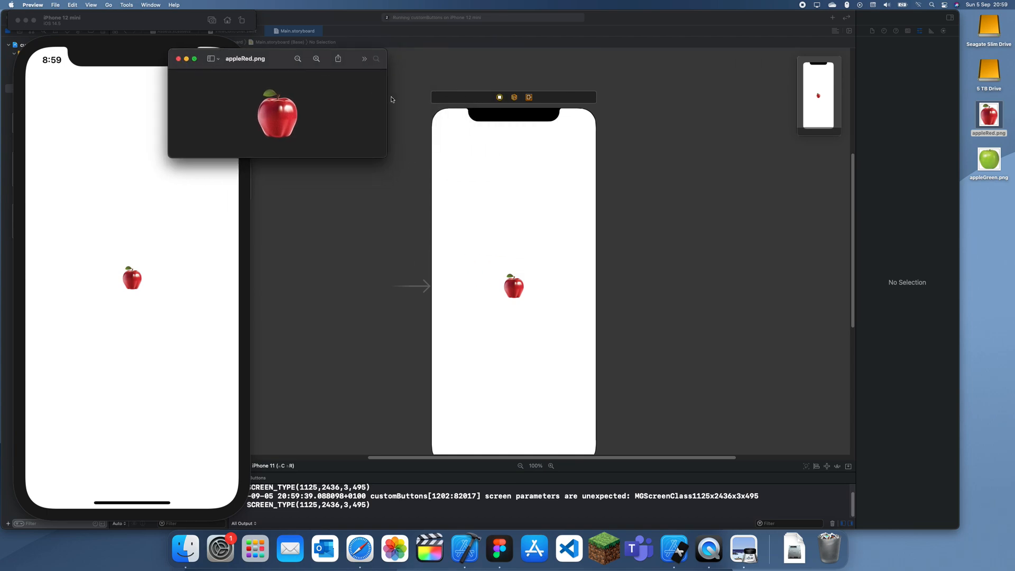
pyautogui.click(364, 59)
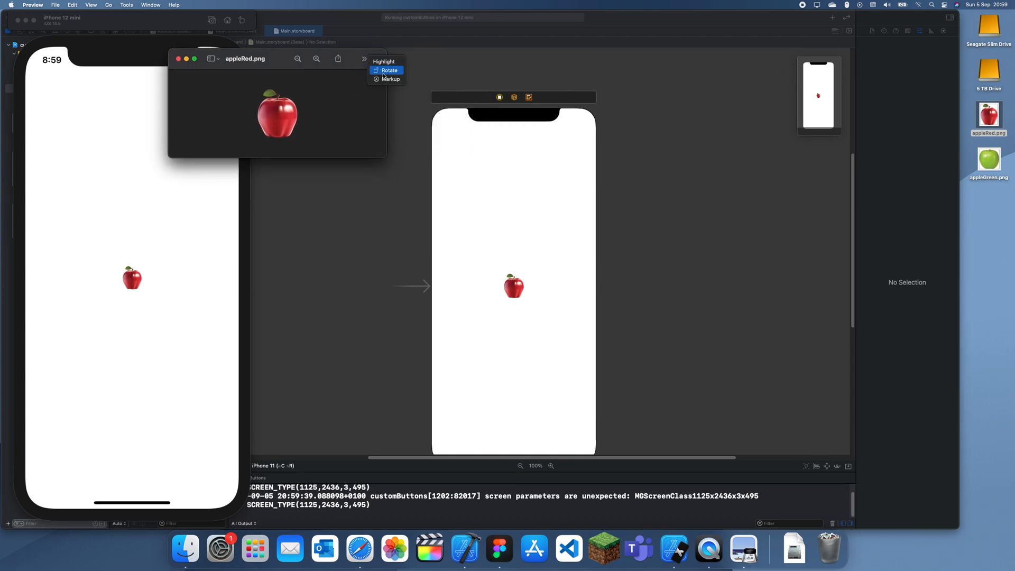
pyautogui.click(392, 79)
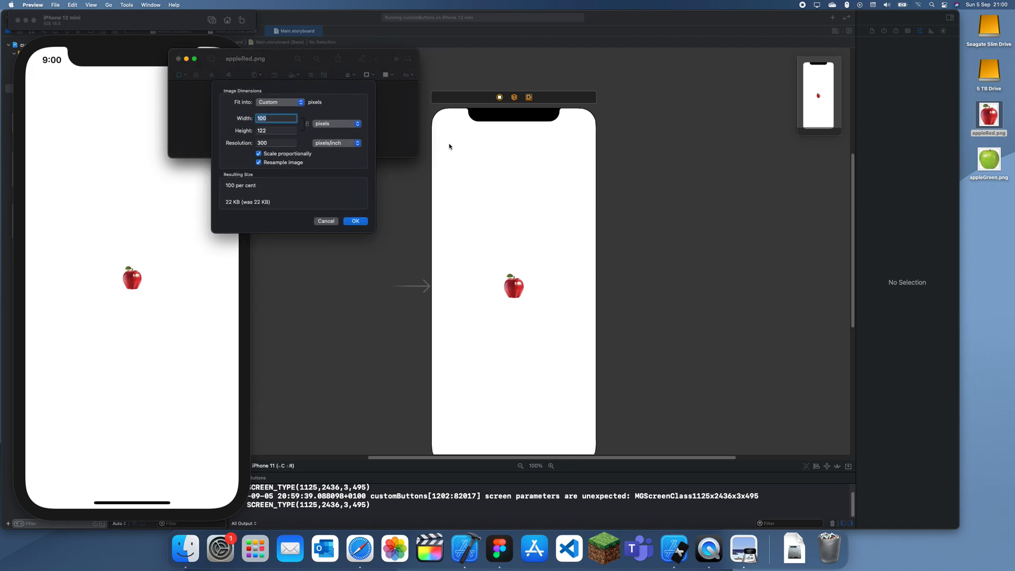
pyautogui.click(356, 221)
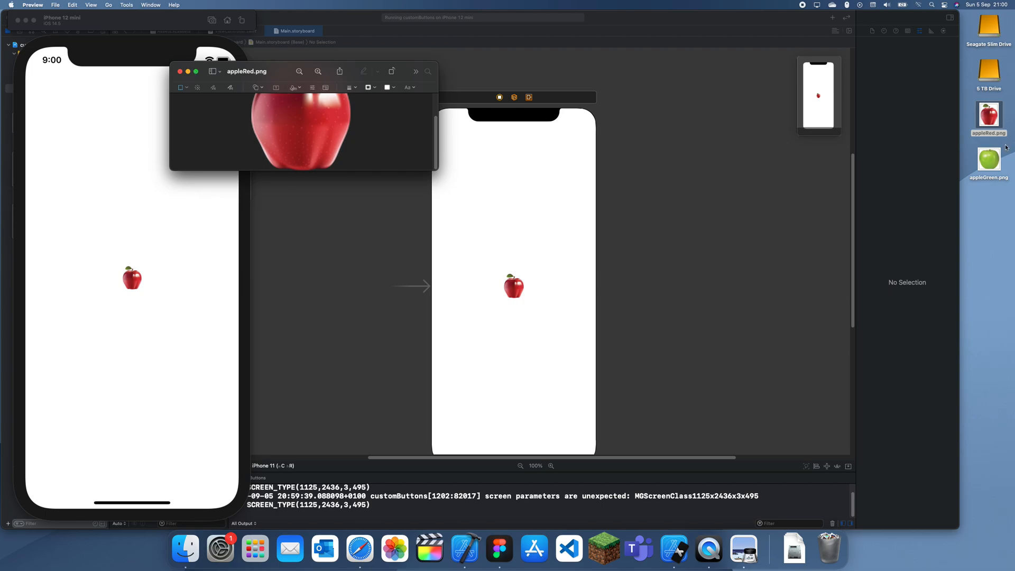
# - Resize appleGreen.png to match the 100-pixel width, save it and close the Preview windows
pyautogui.doubleClick(989, 160)
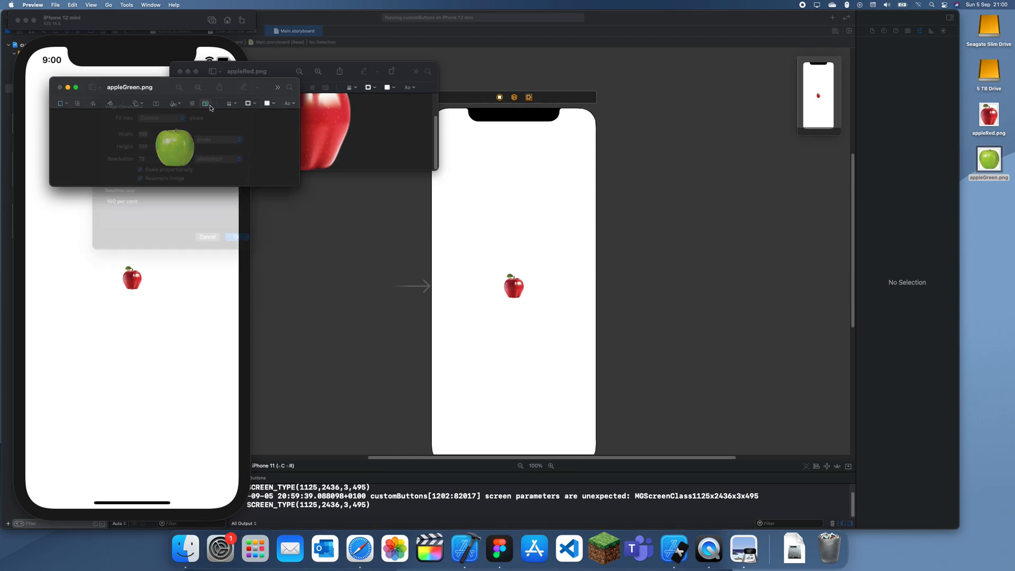
pyautogui.click(236, 237)
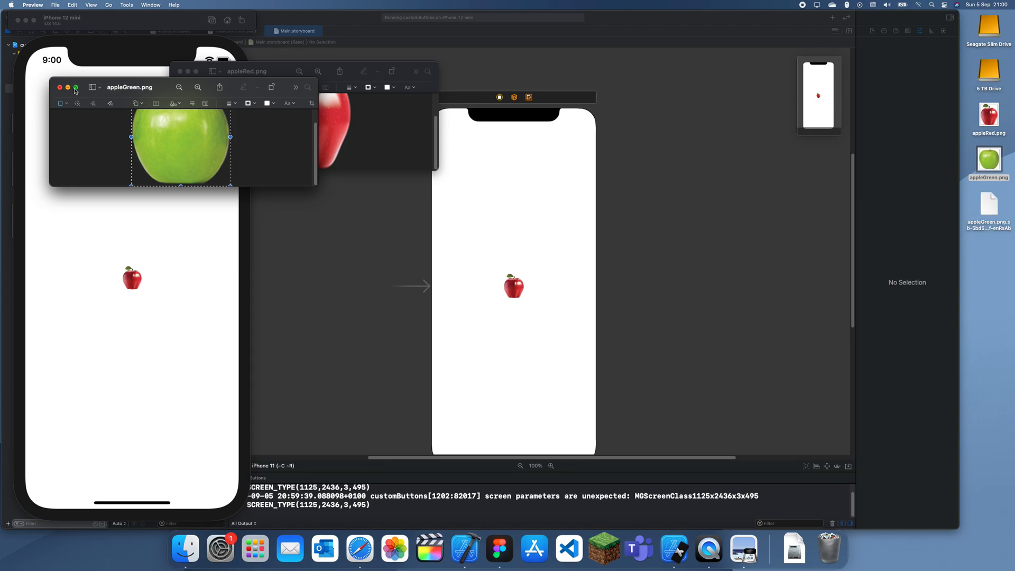
pyautogui.click(59, 88)
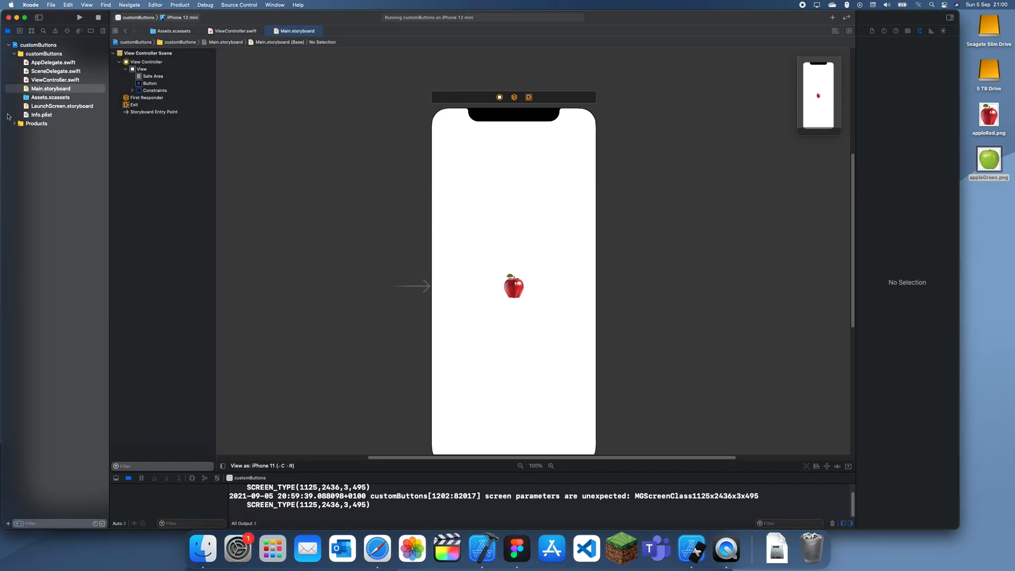
# - Replace the greenApple asset with the resized appleGreen.png and return to Main.storyboard
pyautogui.click(62, 106)
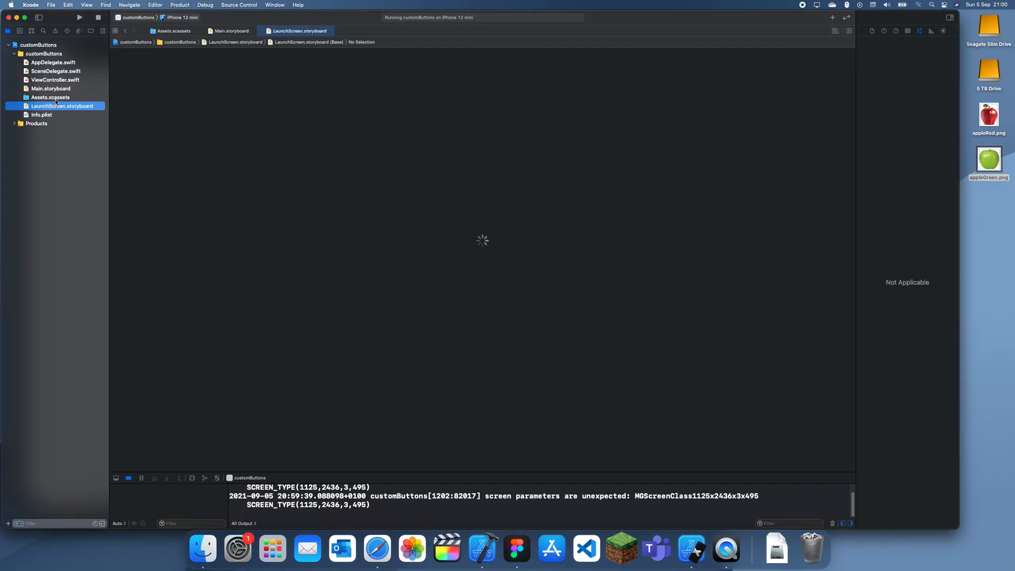
pyautogui.click(50, 89)
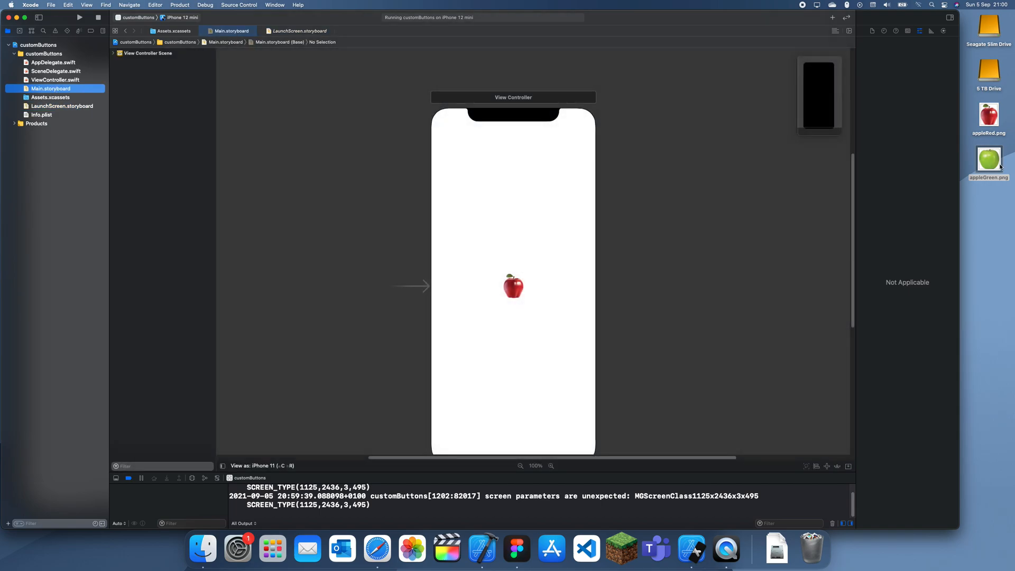
pyautogui.click(220, 96)
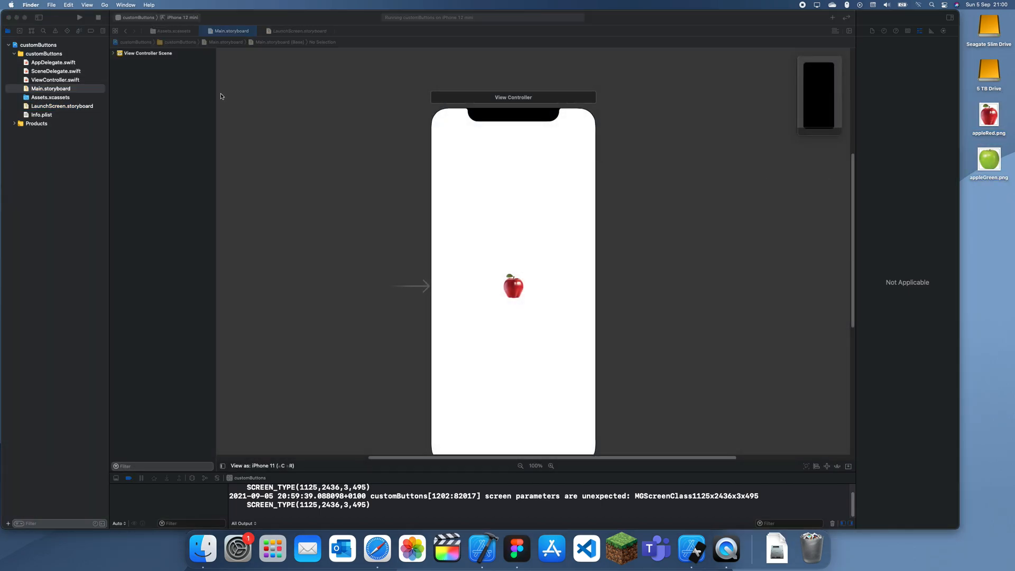
pyautogui.click(49, 98)
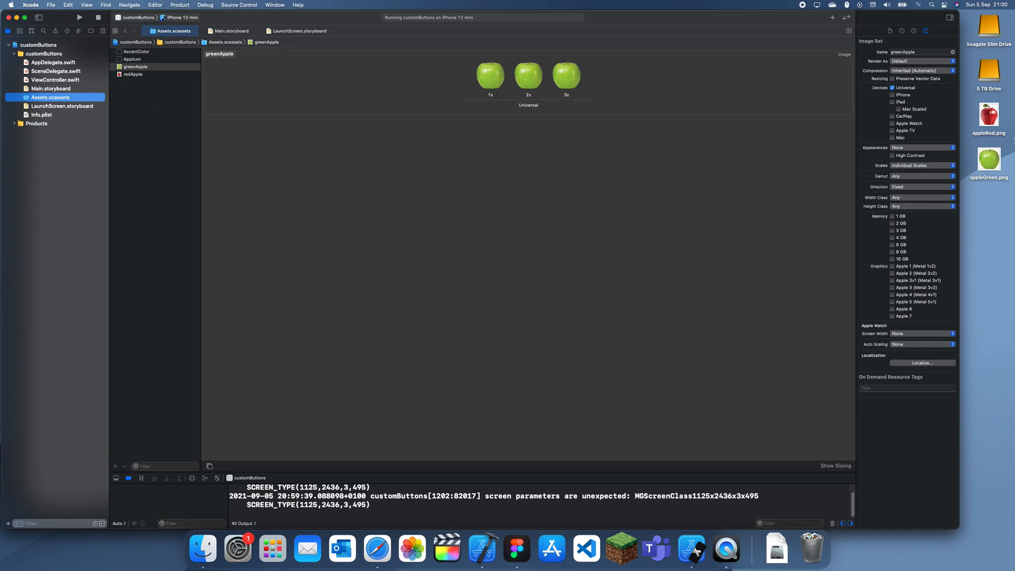
pyautogui.click(135, 74)
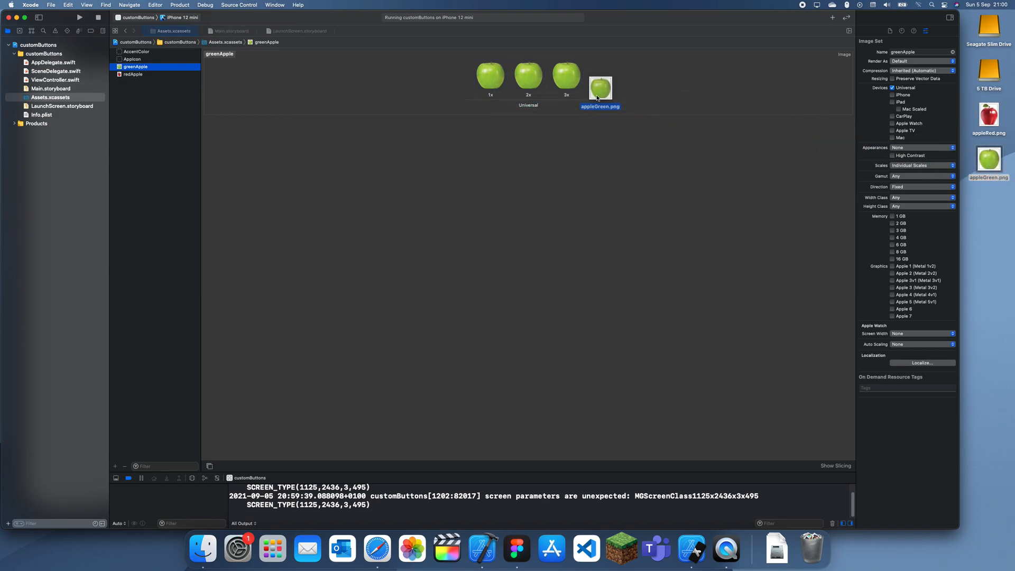
pyautogui.click(51, 87)
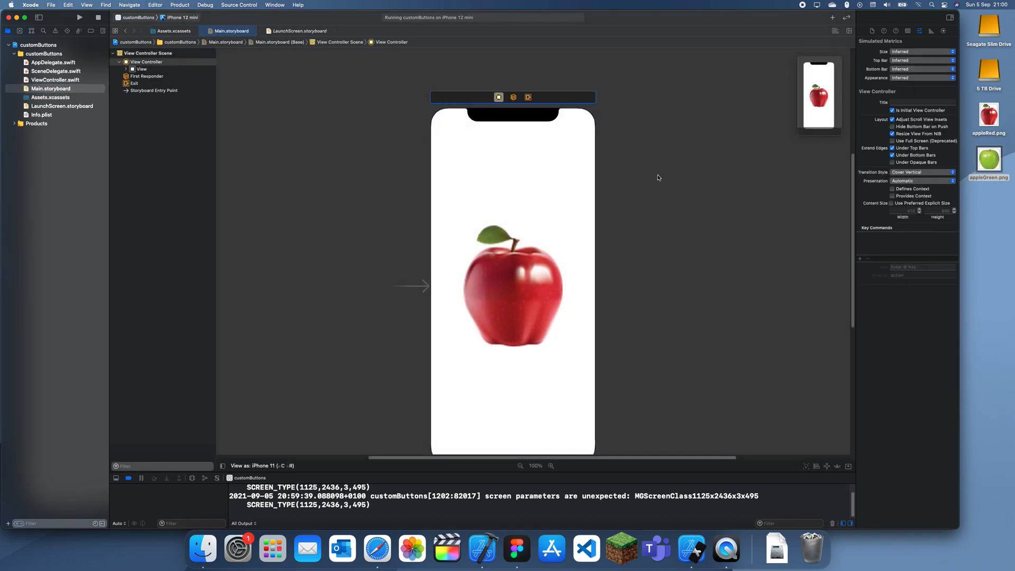
# - Run customButtons in the iPhone 12 mini simulator and press the apple to see it turn green
pyautogui.click(78, 18)
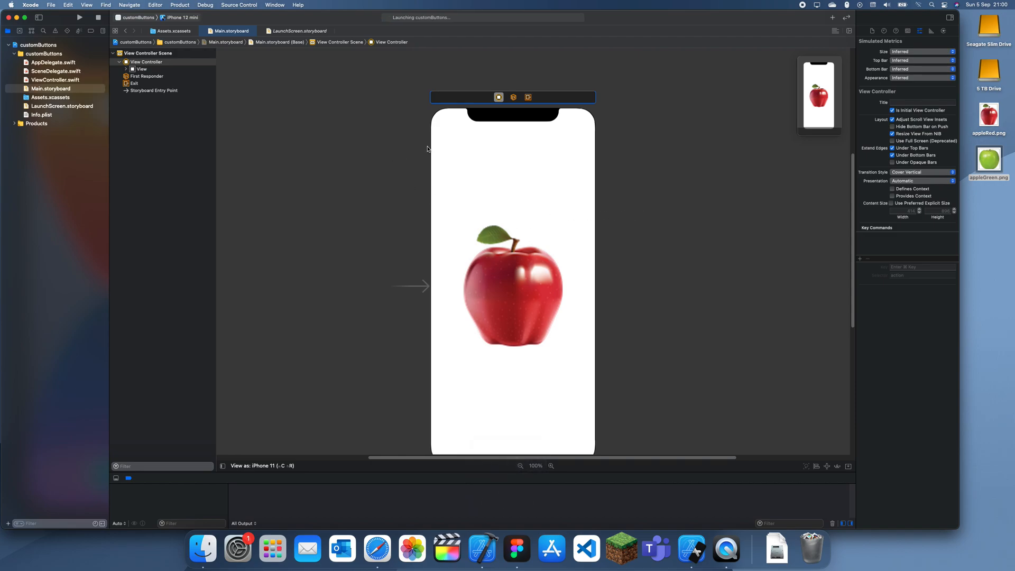
pyautogui.click(78, 18)
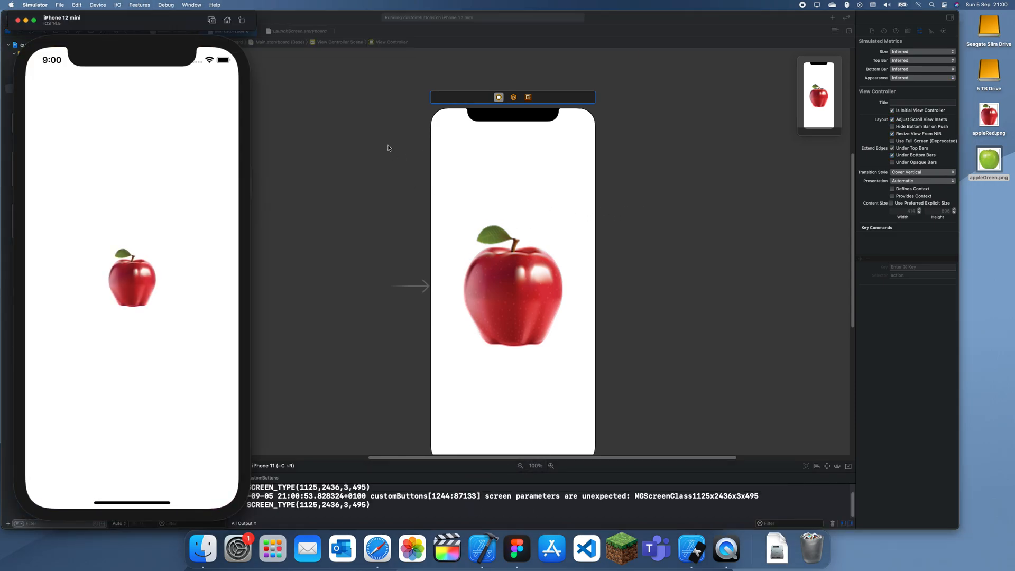
pyautogui.click(131, 279)
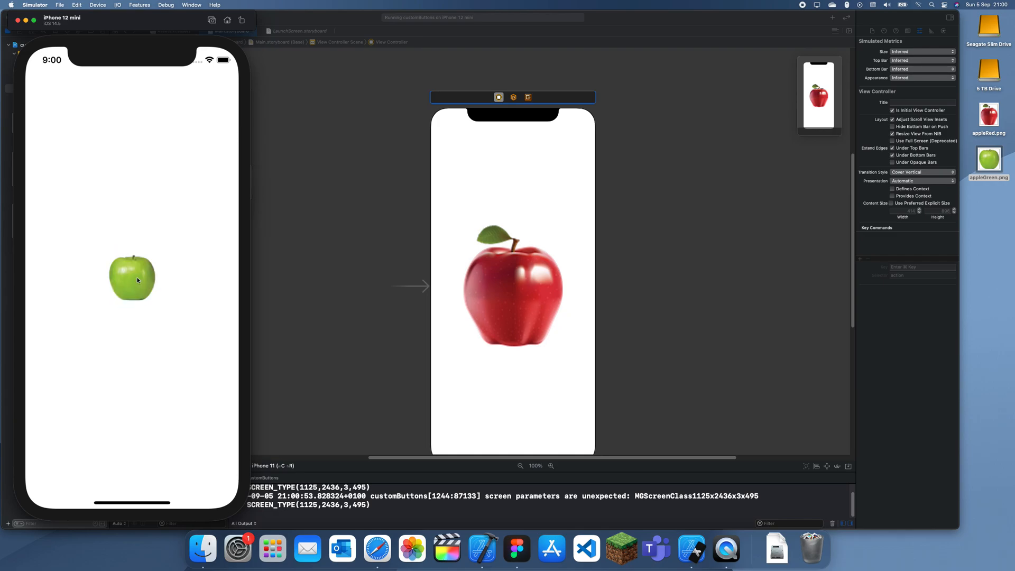
pyautogui.click(131, 278)
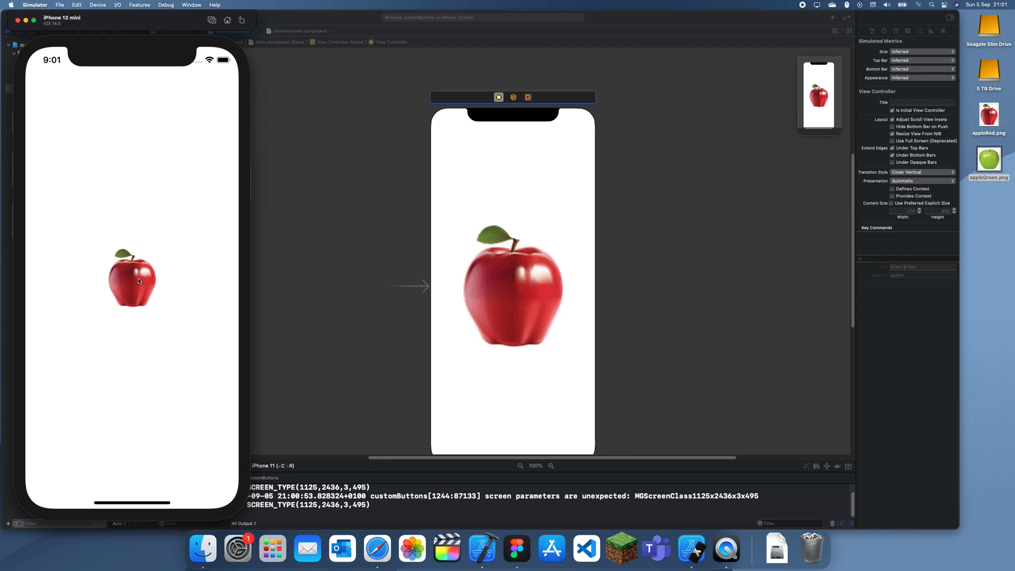
pyautogui.click(131, 278)
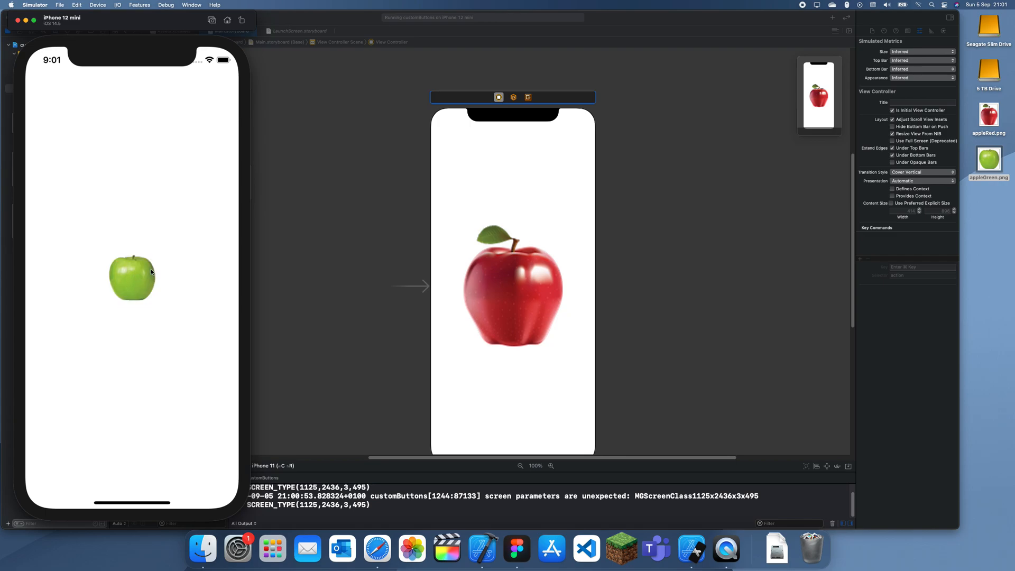
pyautogui.moveTo(147, 277)
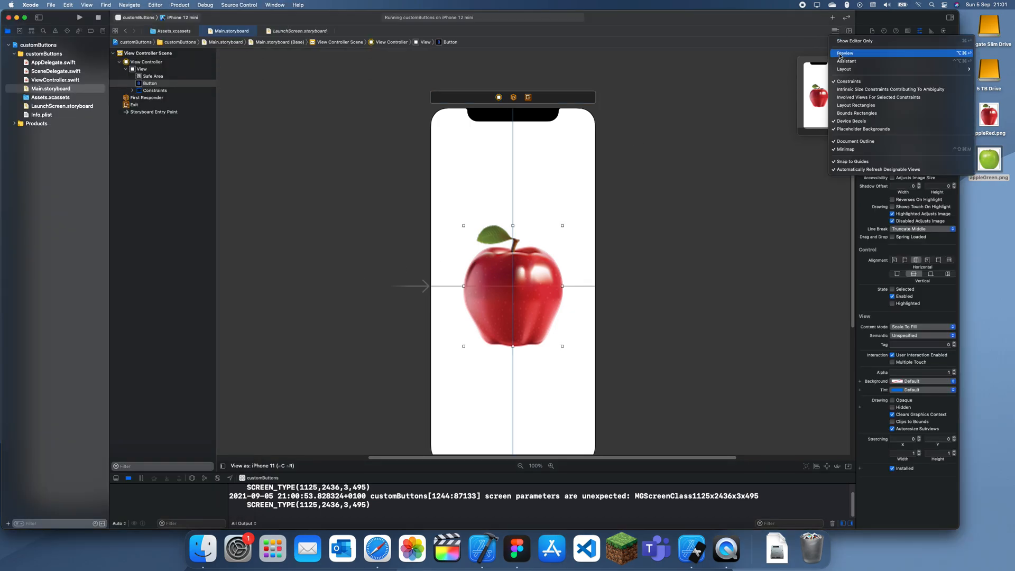
# - Connect the apple button to a new printHello IBAction in ViewController.swift via the Assistant editor
pyautogui.click(847, 62)
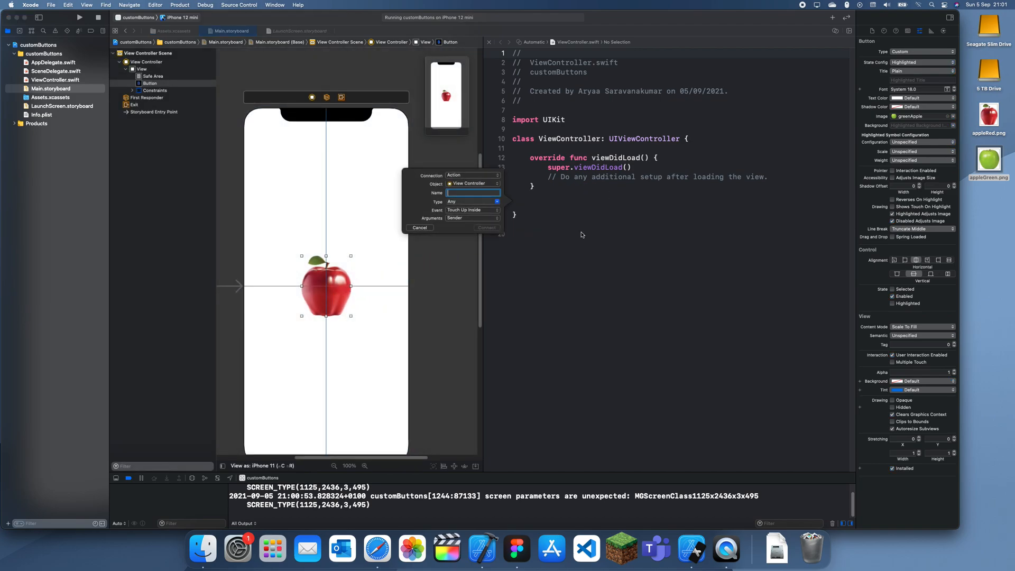
pyautogui.write('print')
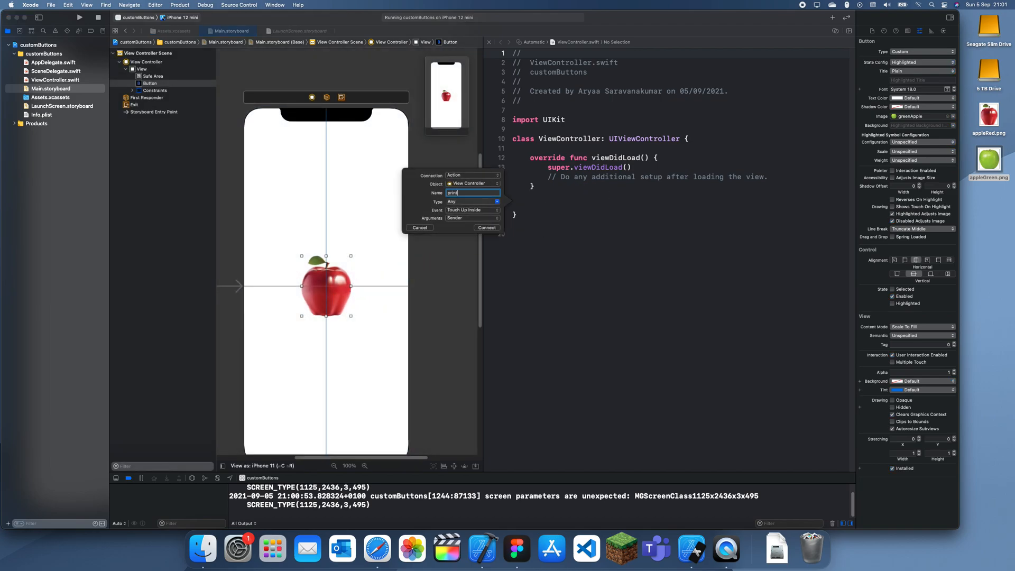
pyautogui.click(487, 227)
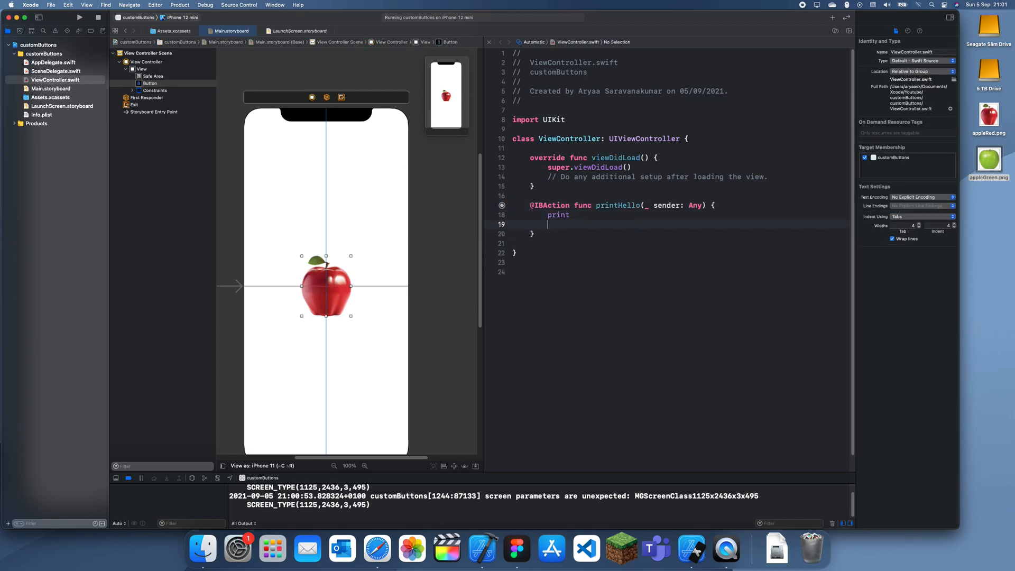
# - Make printHello print "Hello World", rerun the app and tap the apple to log it in the console
pyautogui.write('("')
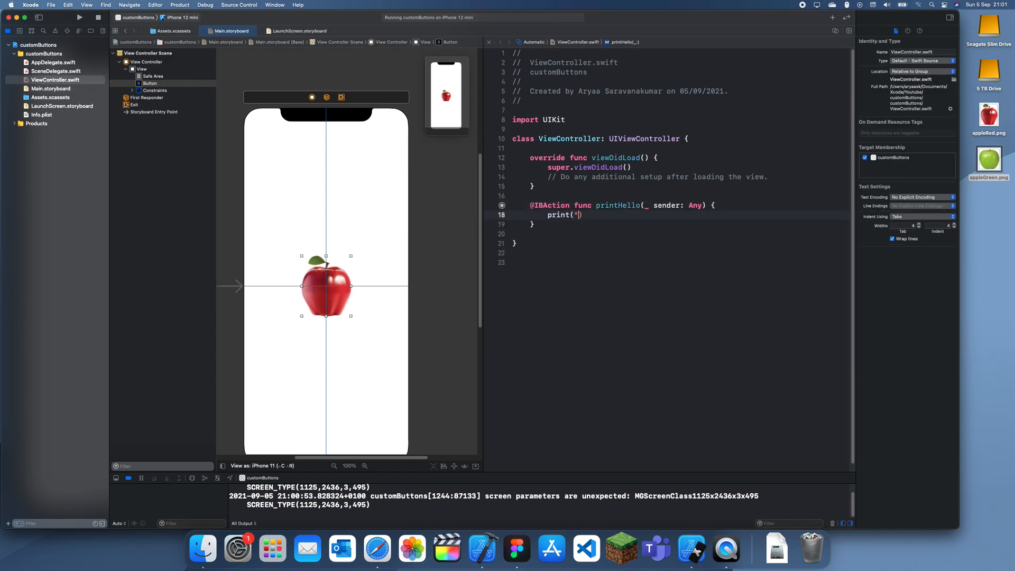
pyautogui.write('Hello W')
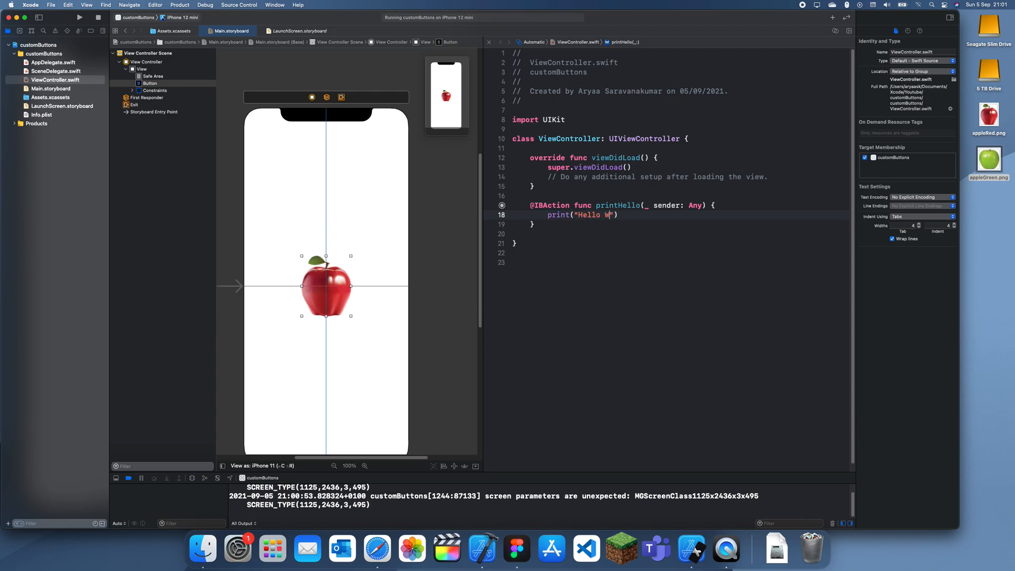
pyautogui.click(80, 17)
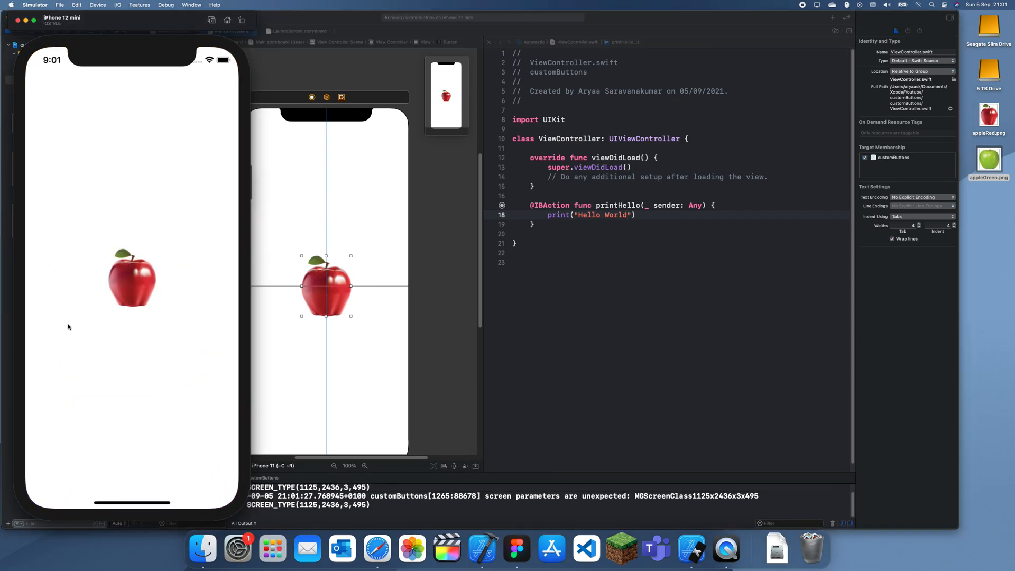
pyautogui.click(131, 278)
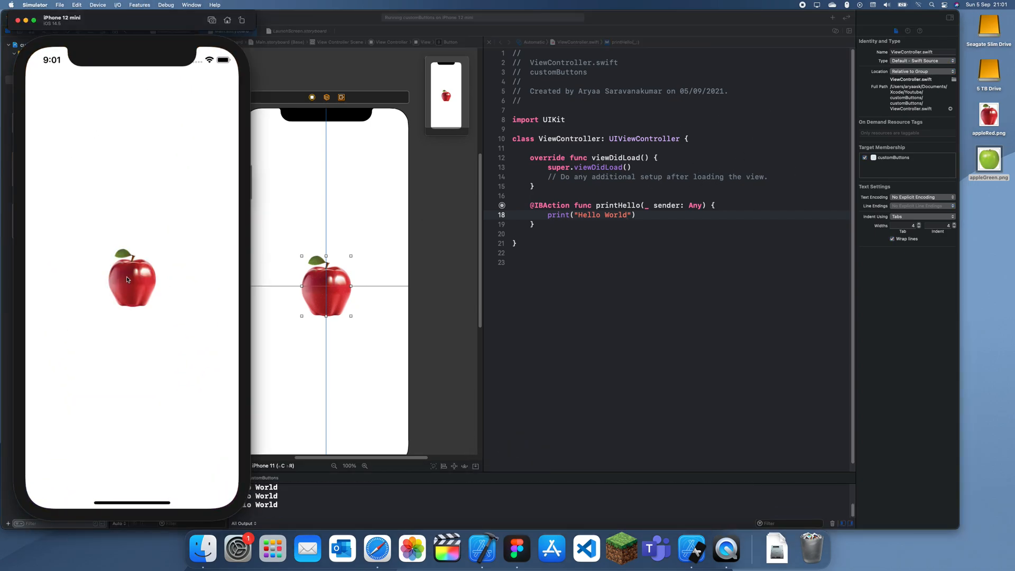